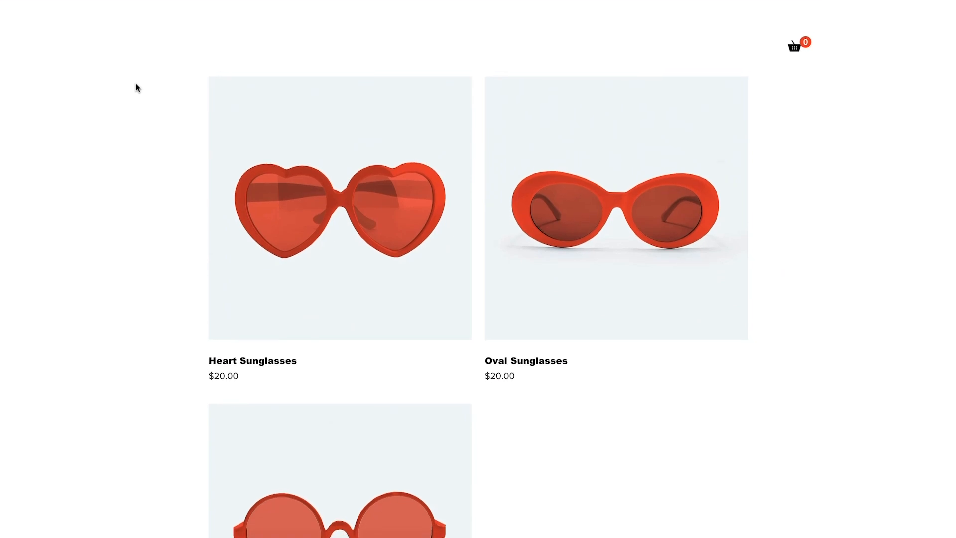
Switch the Heart Sunglasses to yellow, then pink, using the hover colour swatches in Preview.
{"action": "left_click", "coordinate": [363, 114]}
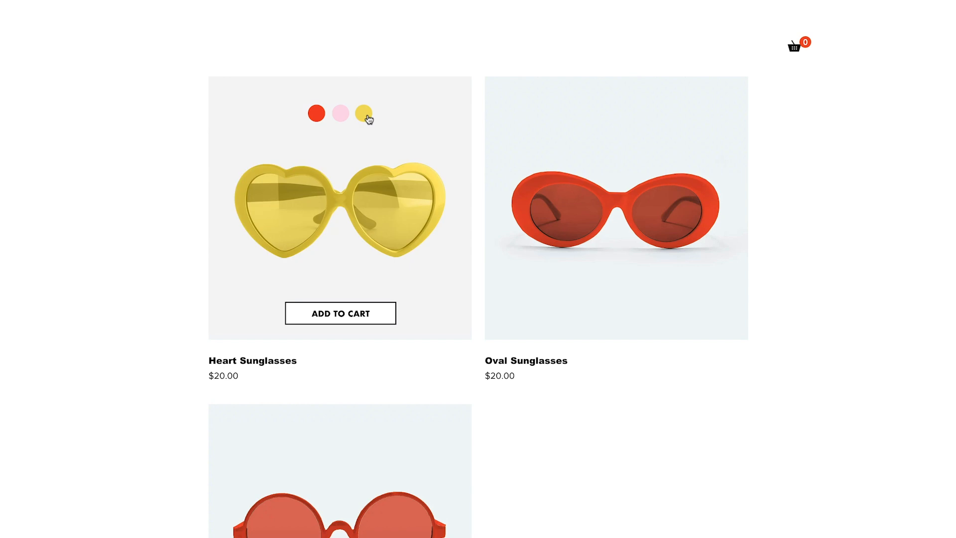
{"action": "left_click", "coordinate": [341, 113]}
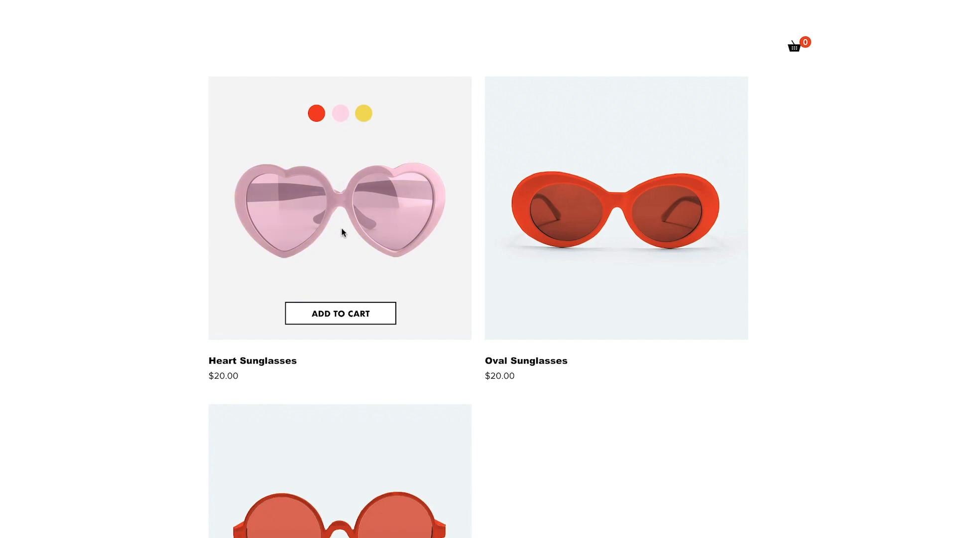
{"action": "left_click", "coordinate": [340, 312]}
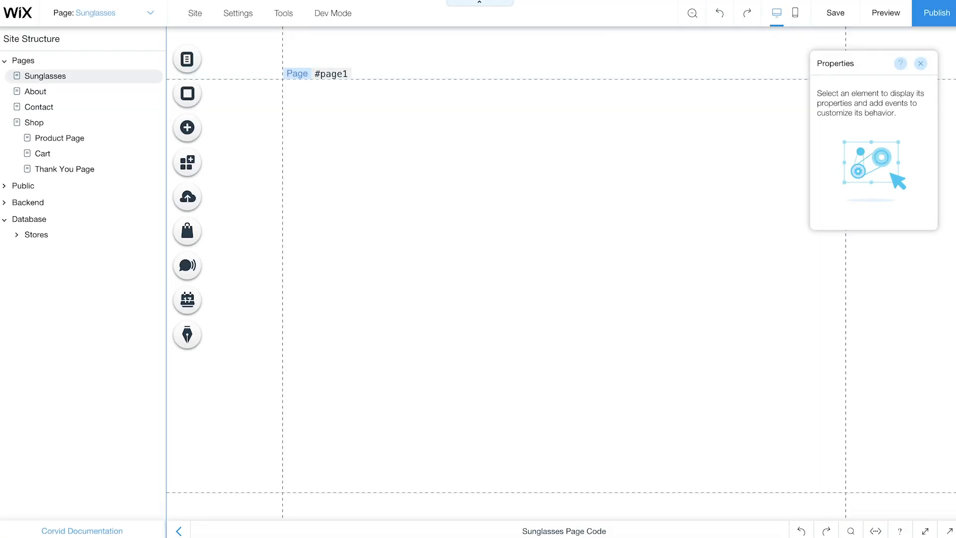
{"action": "mouse_move", "coordinate": [334, 23]}
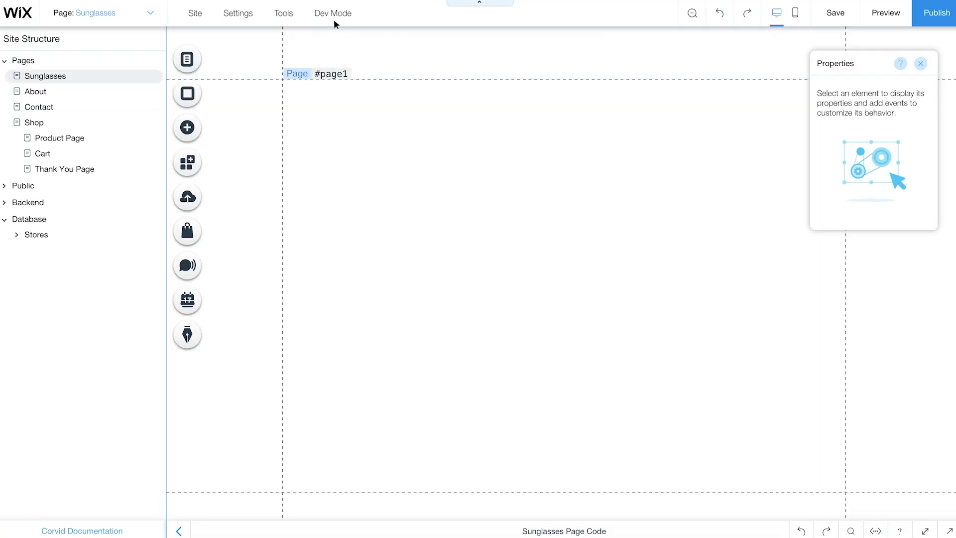
{"action": "mouse_move", "coordinate": [246, 221]}
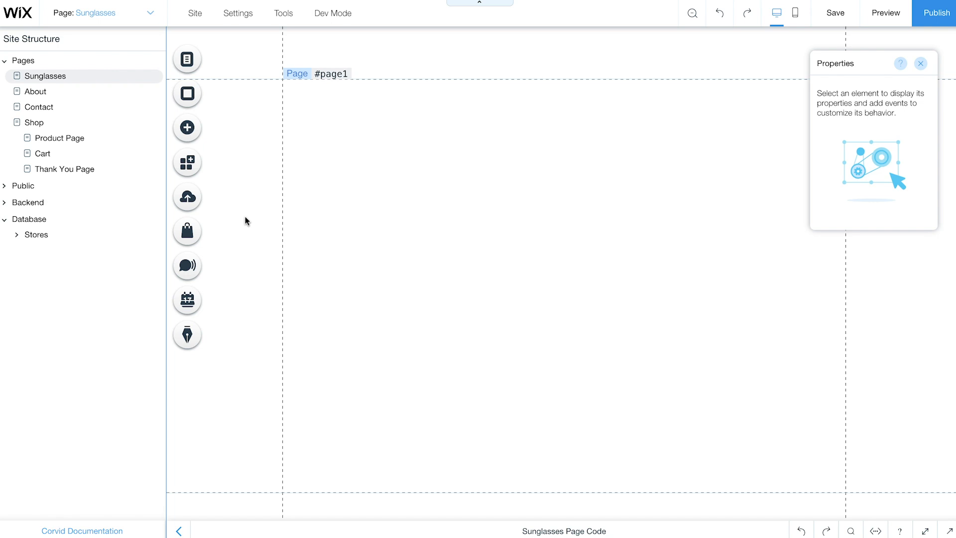
Open the store dashboard via Manage Your Store and go to the Products list.
{"action": "left_click", "coordinate": [187, 232]}
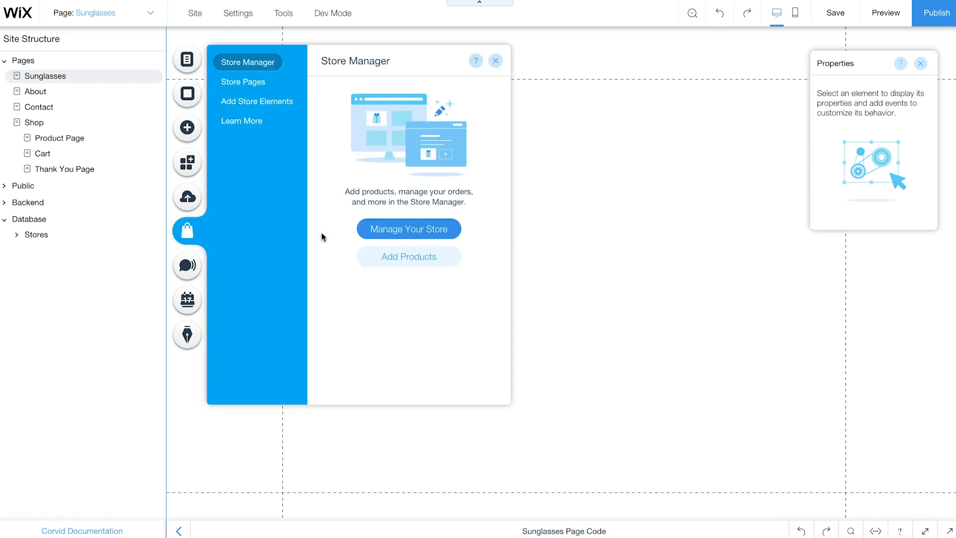
{"action": "left_click", "coordinate": [408, 229]}
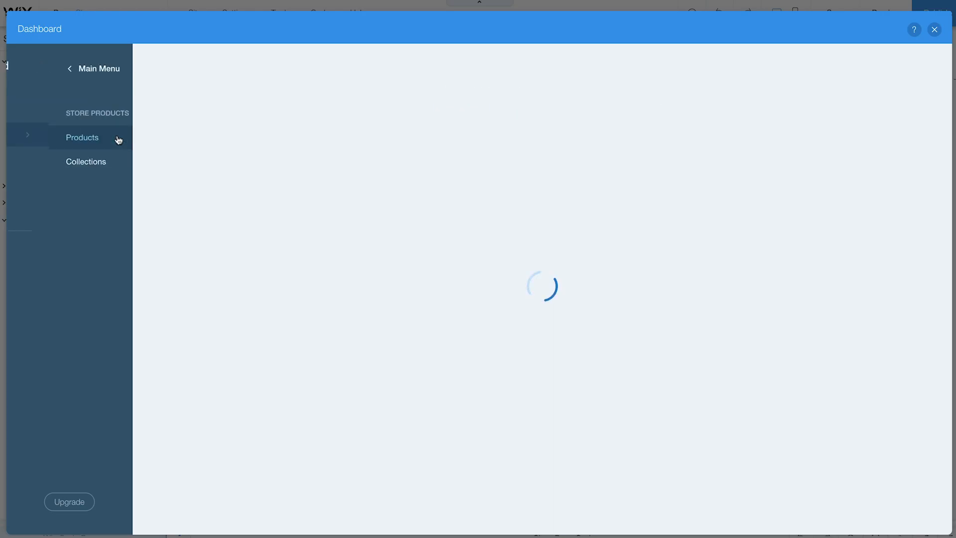
{"action": "left_click", "coordinate": [82, 137]}
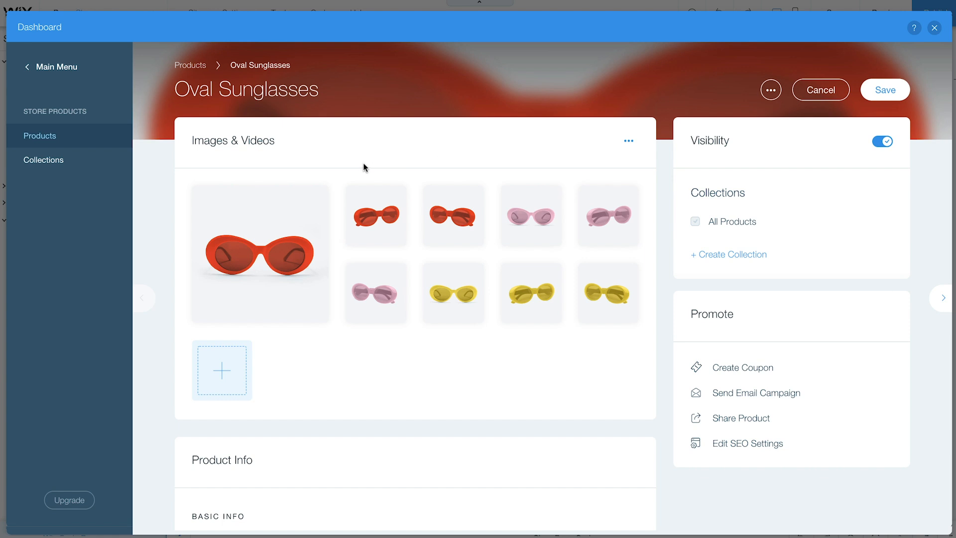
{"action": "mouse_move", "coordinate": [336, 238]}
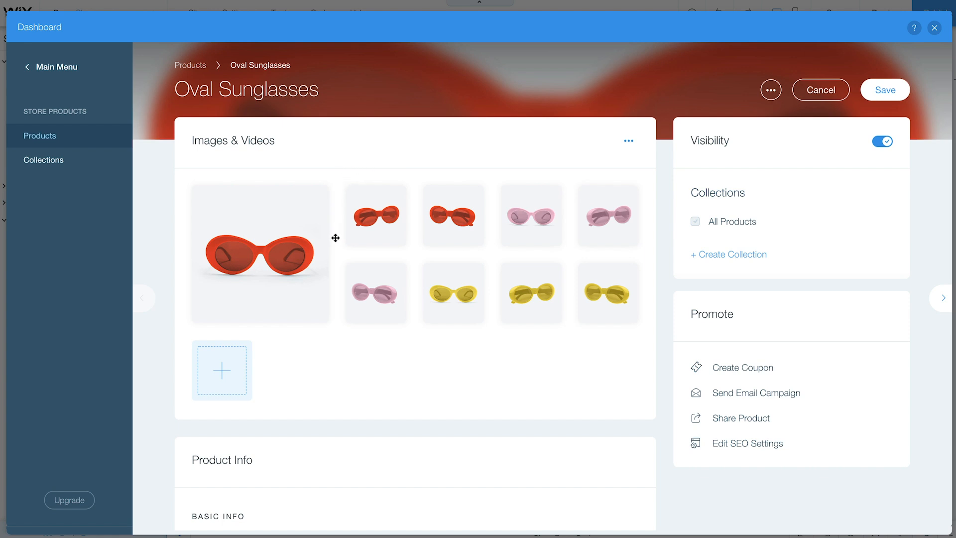
{"action": "mouse_move", "coordinate": [625, 252]}
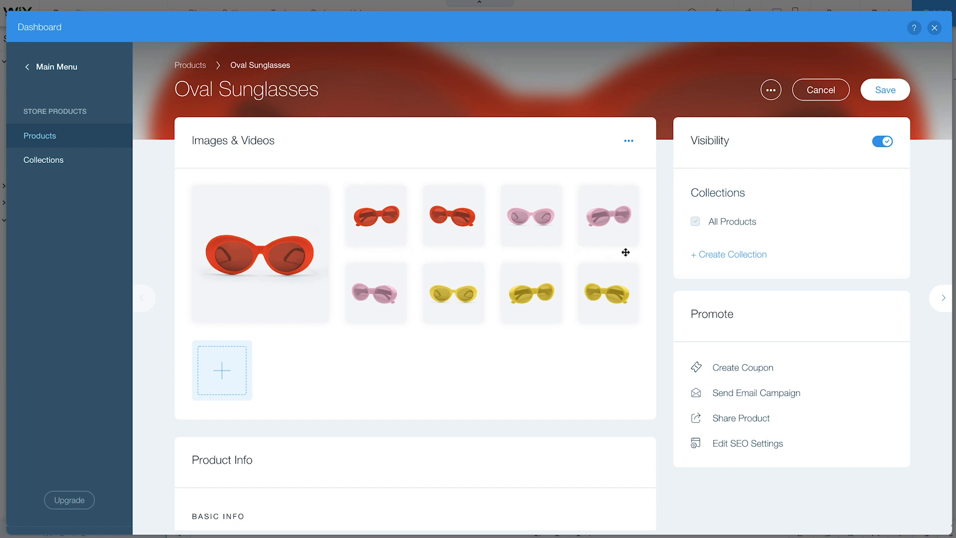
Close the dashboard, insert a repeater and rename its ID to productsRepeater.
{"action": "left_click", "coordinate": [934, 28]}
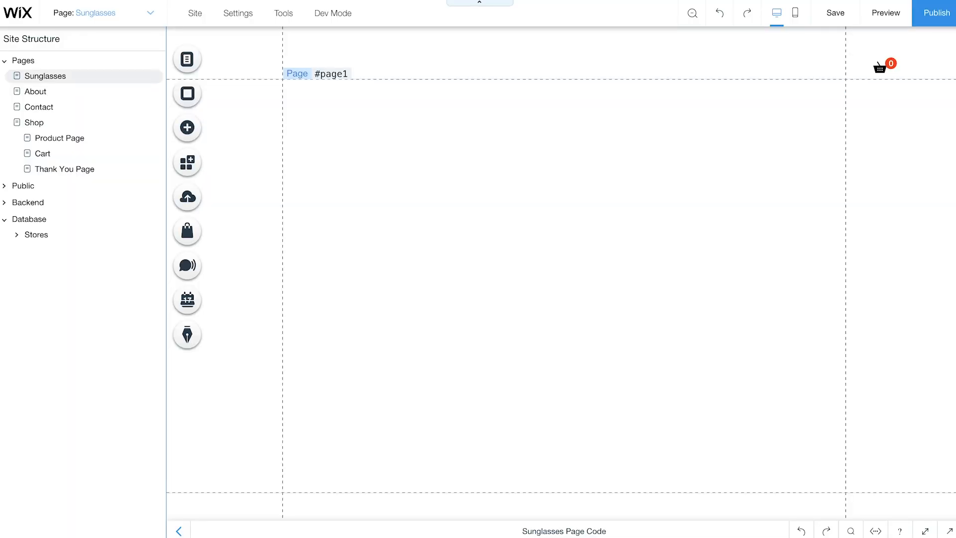
{"action": "mouse_move", "coordinate": [187, 128]}
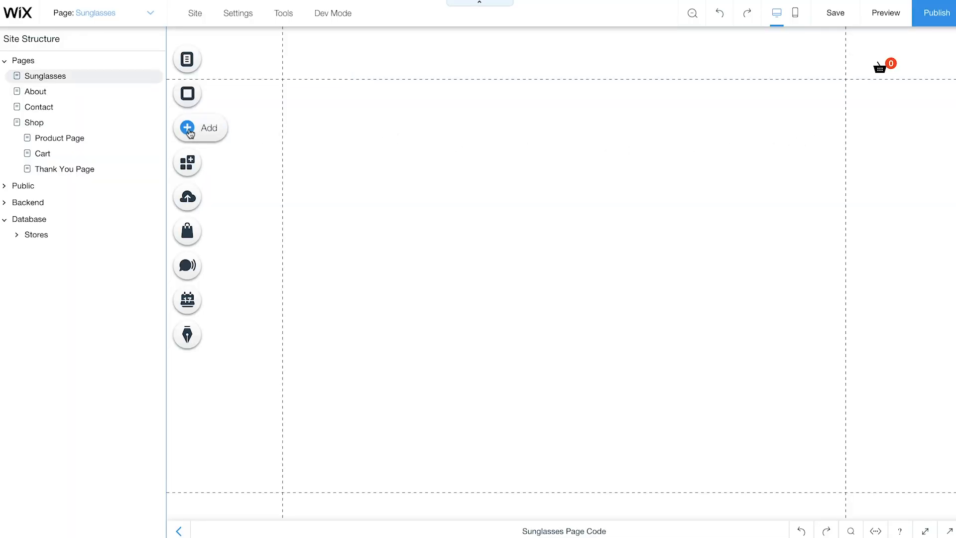
{"action": "left_click", "coordinate": [188, 127]}
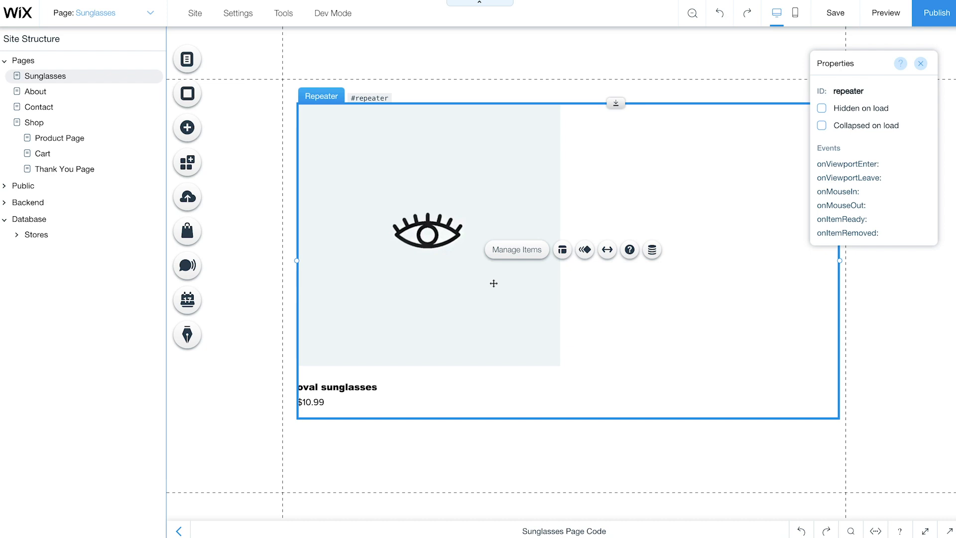
{"action": "mouse_move", "coordinate": [546, 285]}
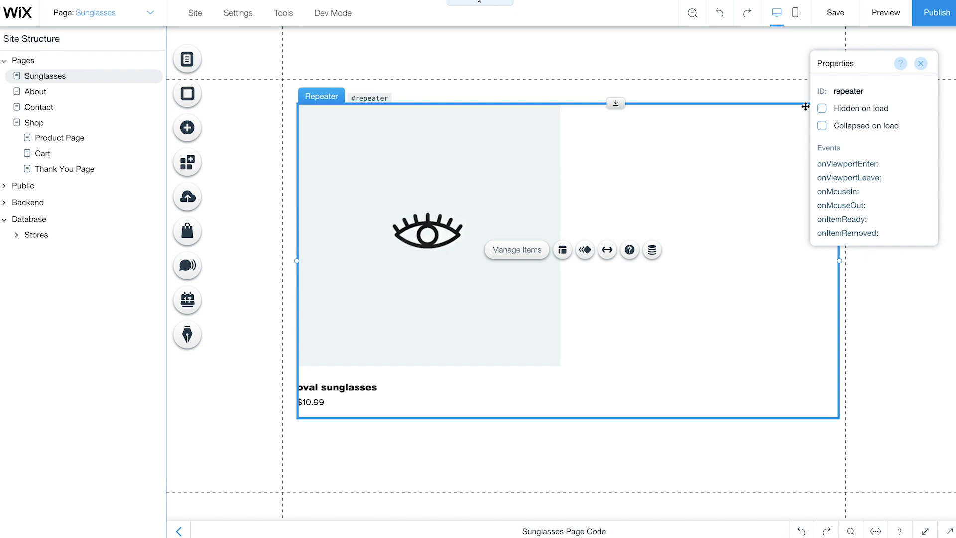
{"action": "left_click", "coordinate": [872, 91]}
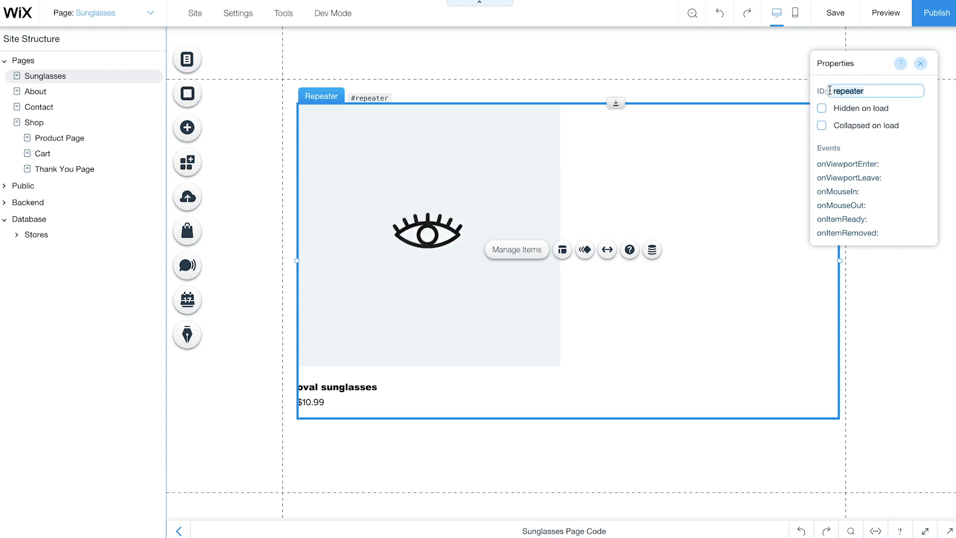
{"action": "type", "text": "productsRepeater"}
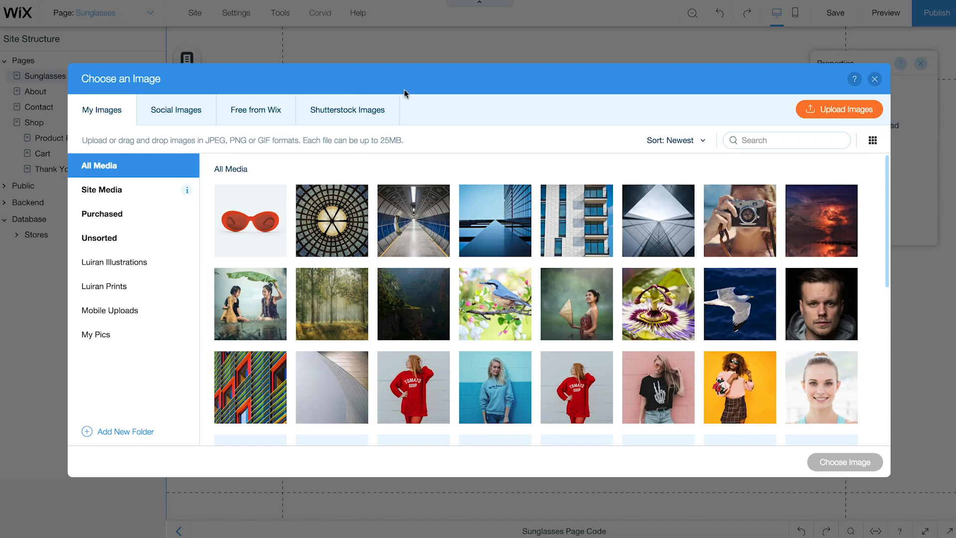
Replace the repeater item's picture with the orange oval sunglasses photo and rename the image ID.
{"action": "left_click", "coordinate": [249, 220]}
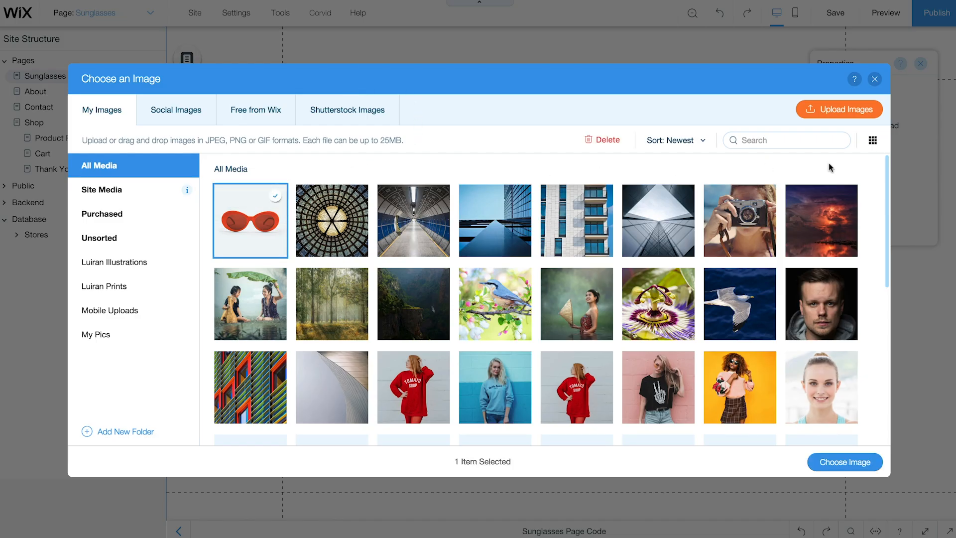
{"action": "left_click", "coordinate": [843, 461]}
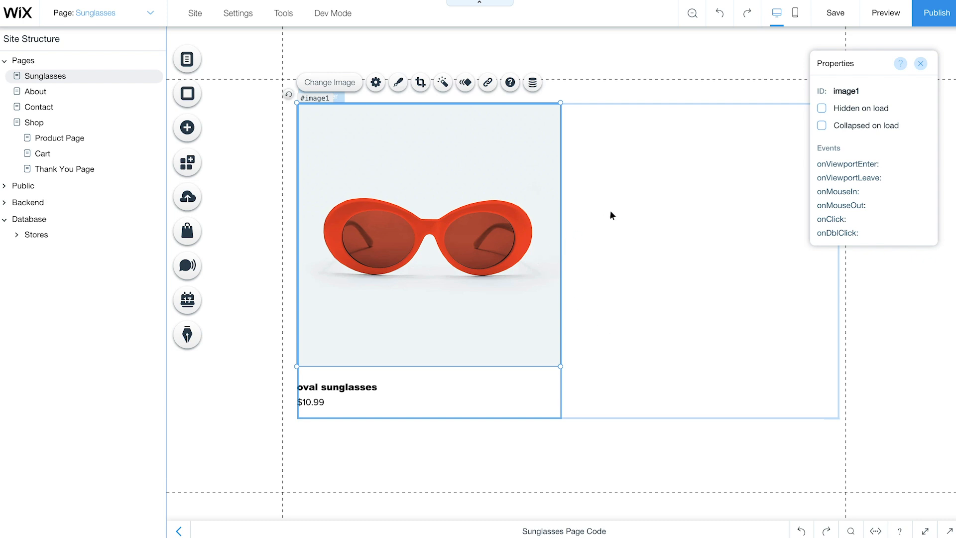
{"action": "left_click", "coordinate": [874, 90]}
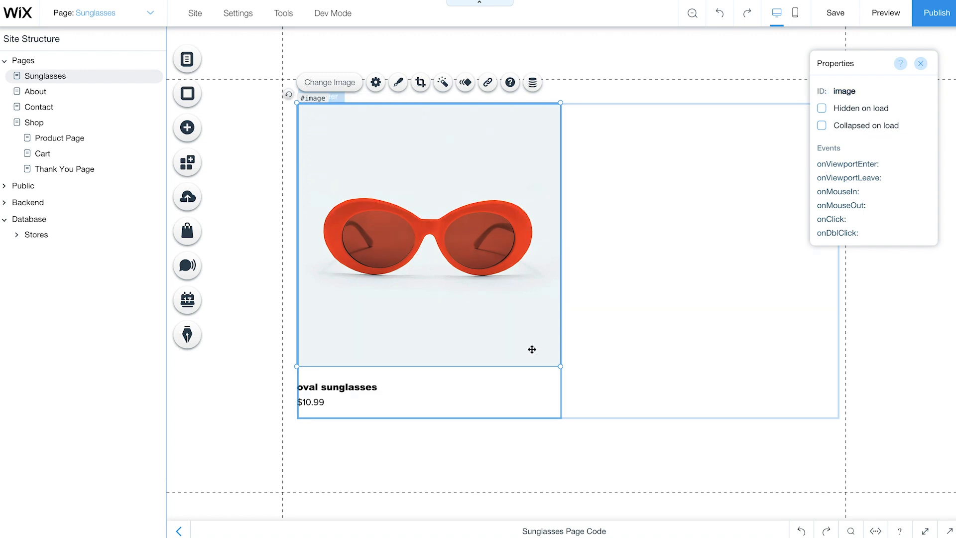
Rename the oval sunglasses name text and the item container to product IDs (productContainer).
{"action": "left_click", "coordinate": [336, 386]}
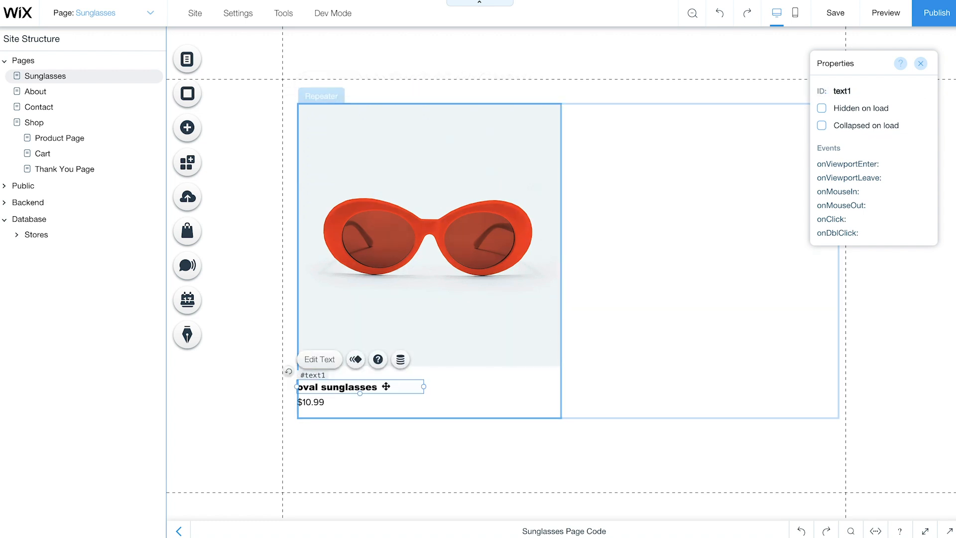
{"action": "type", "text": "produc"}
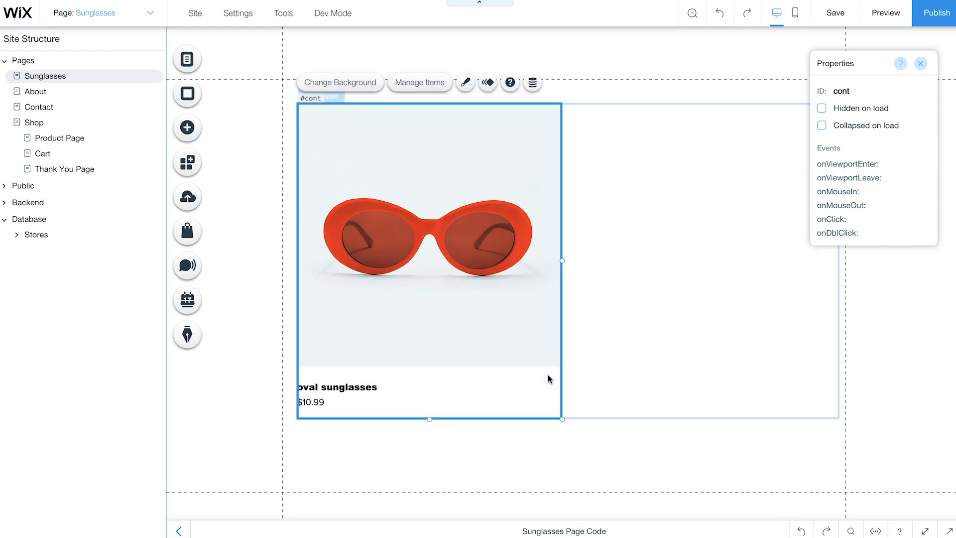
{"action": "type", "text": "productC"}
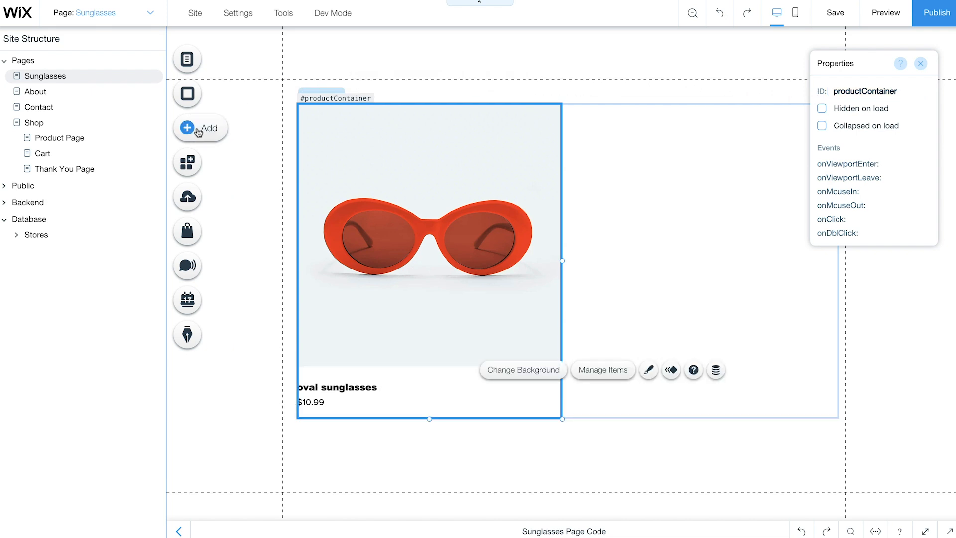
Add an ADD TO CART button to the repeater item with the ID cartButton.
{"action": "left_click", "coordinate": [187, 127]}
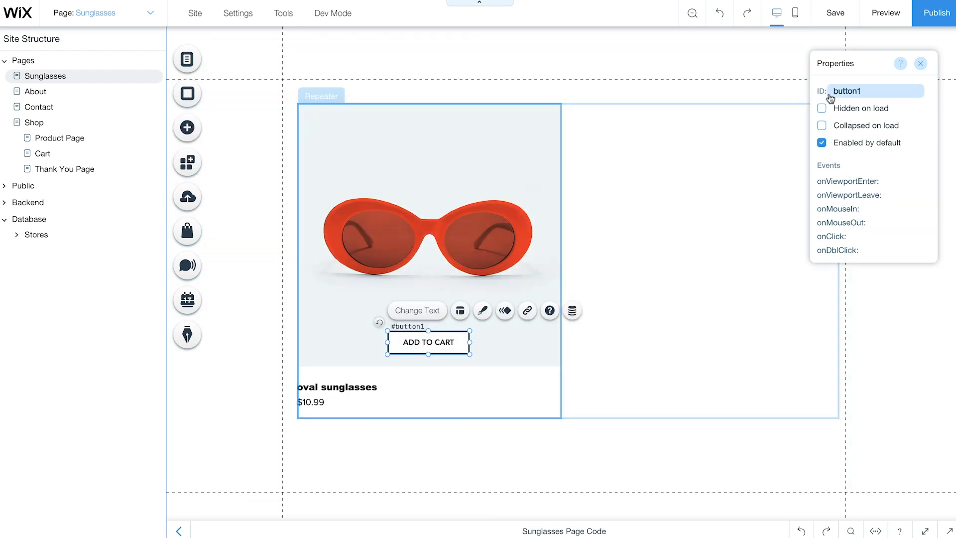
{"action": "type", "text": "cartButton"}
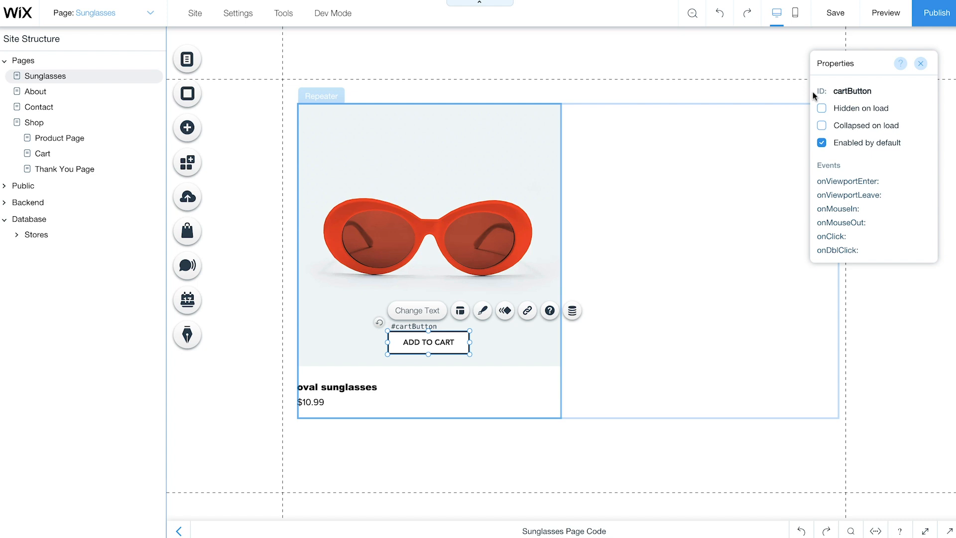
Add the red, pink and yellow round icon buttons and place them at the top of the product image.
{"action": "left_click", "coordinate": [187, 128]}
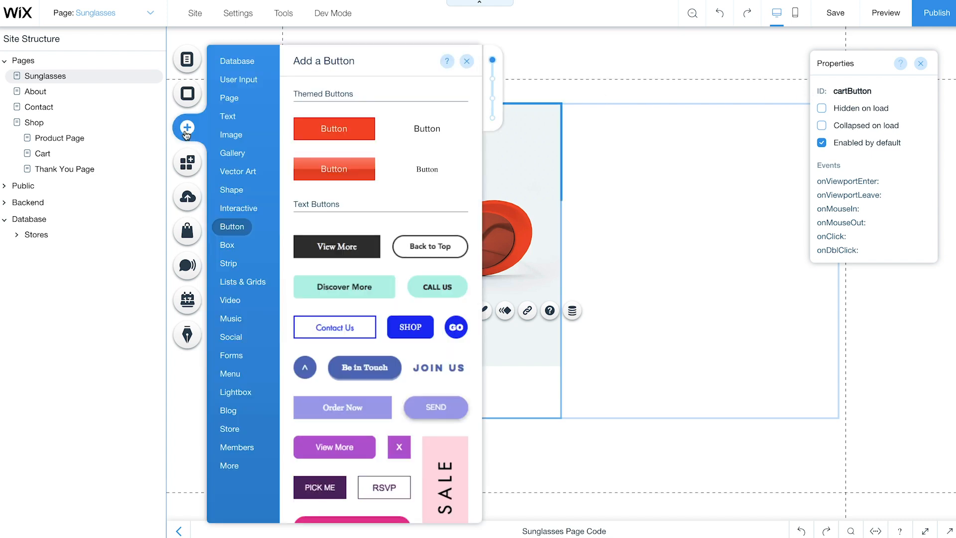
{"action": "scroll", "scroll_direction": "down", "scroll_amount": 3}
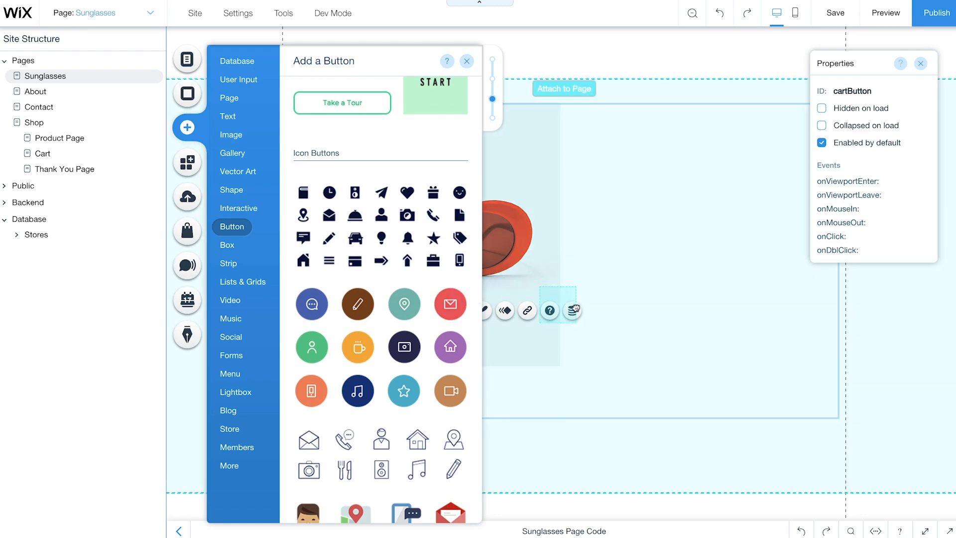
{"action": "left_click", "coordinate": [466, 61]}
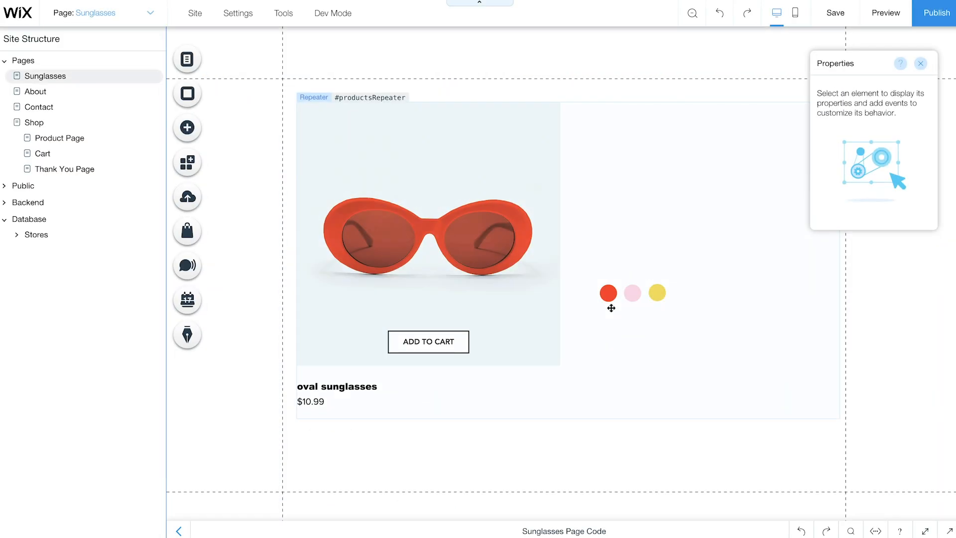
{"action": "left_click", "coordinate": [608, 293]}
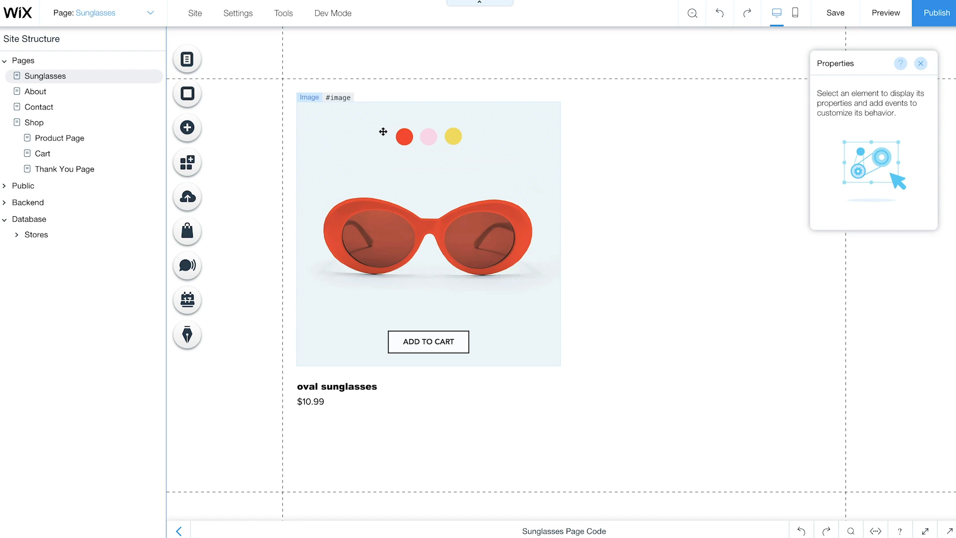
Set IDs on the red, pink and yellow dots and group them as groupColorPick.
{"action": "left_click", "coordinate": [403, 136]}
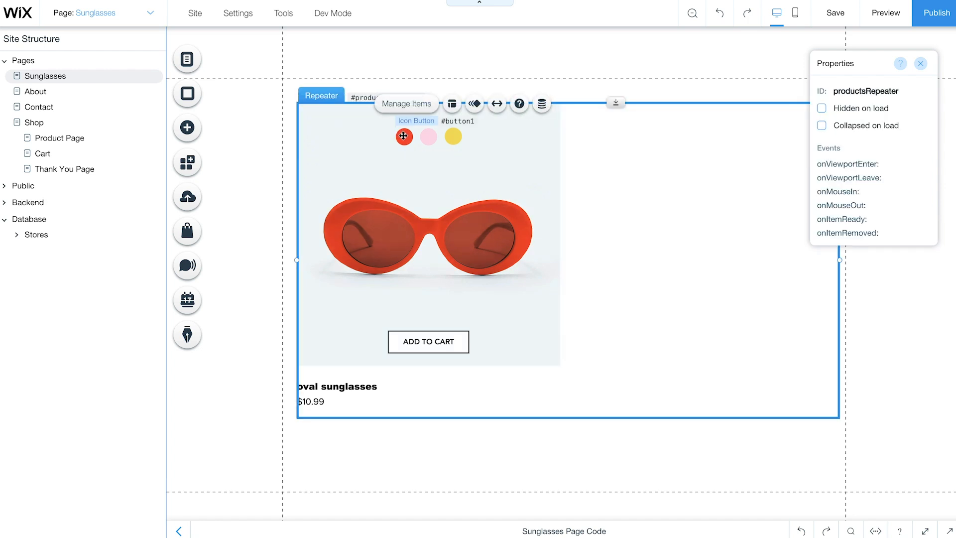
{"action": "left_click", "coordinate": [403, 136]}
{"action": "type", "text": "p"}
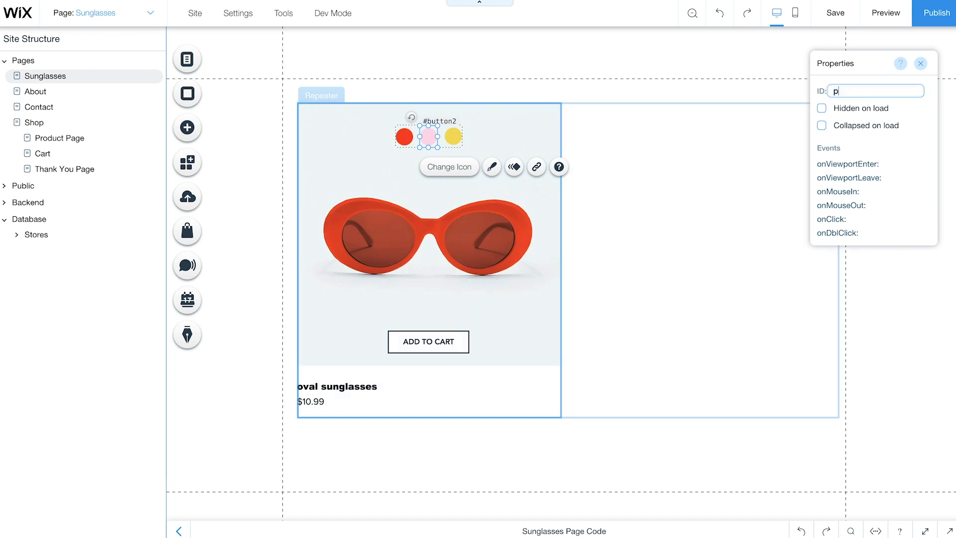
{"action": "left_click", "coordinate": [454, 137]}
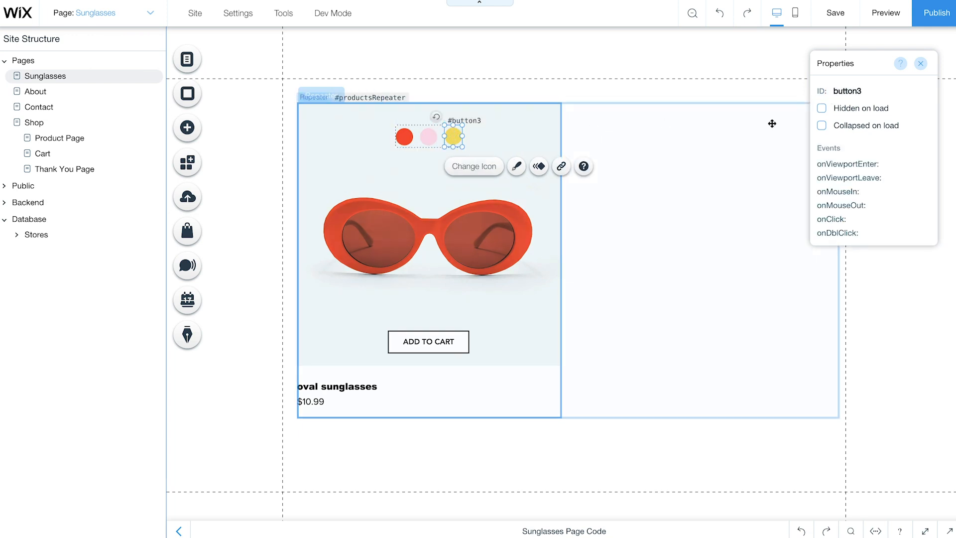
{"action": "left_click", "coordinate": [453, 136]}
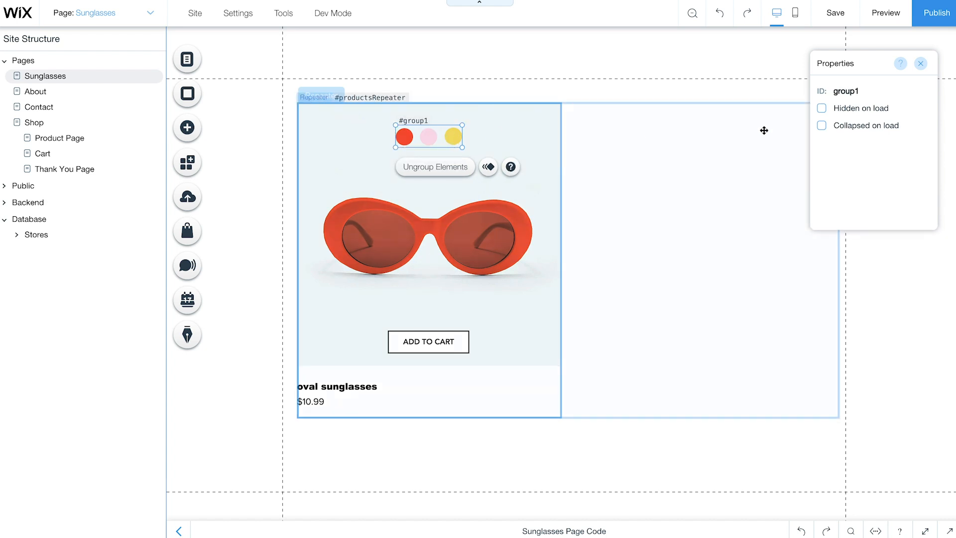
{"action": "type", "text": "groupColorPick"}
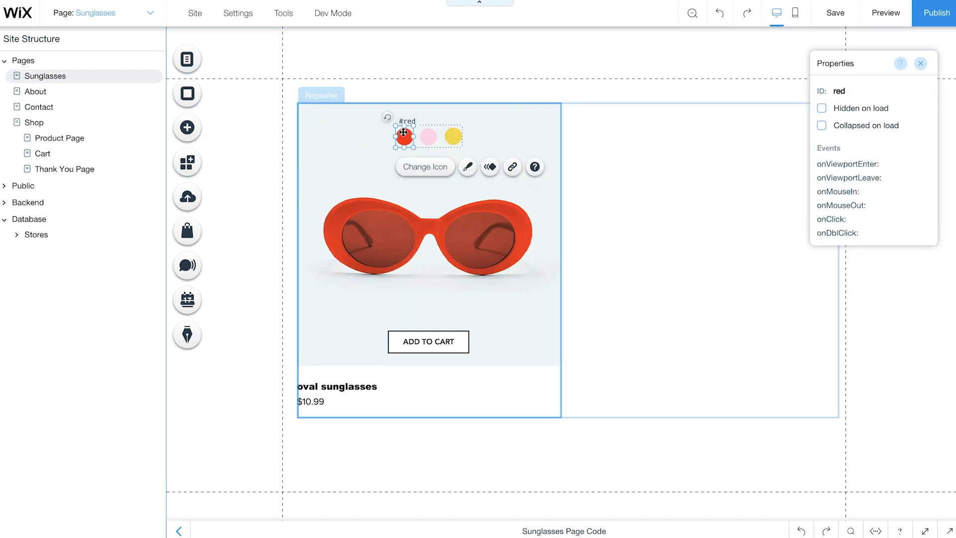
Set the colour dots and the cartButton to Hidden on load.
{"action": "left_click", "coordinate": [403, 136]}
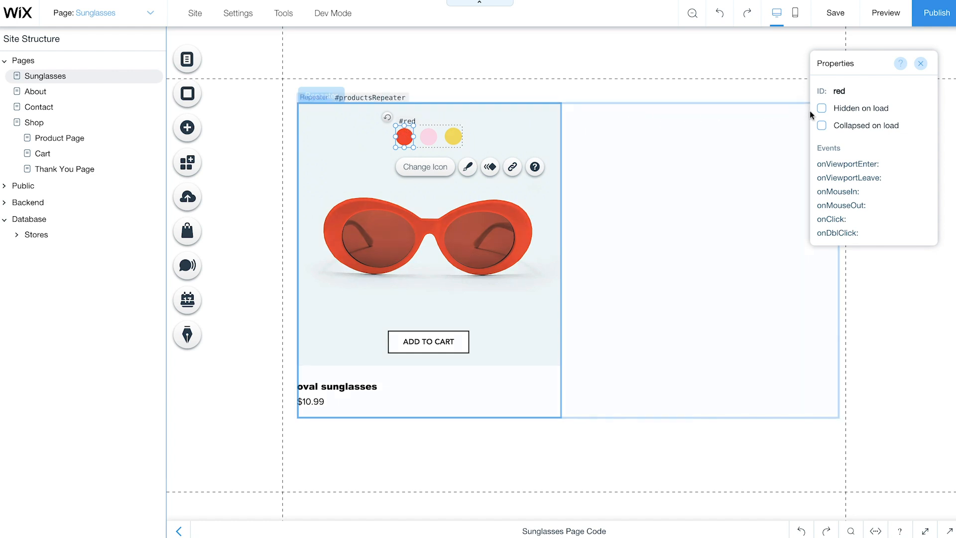
{"action": "left_click", "coordinate": [822, 108]}
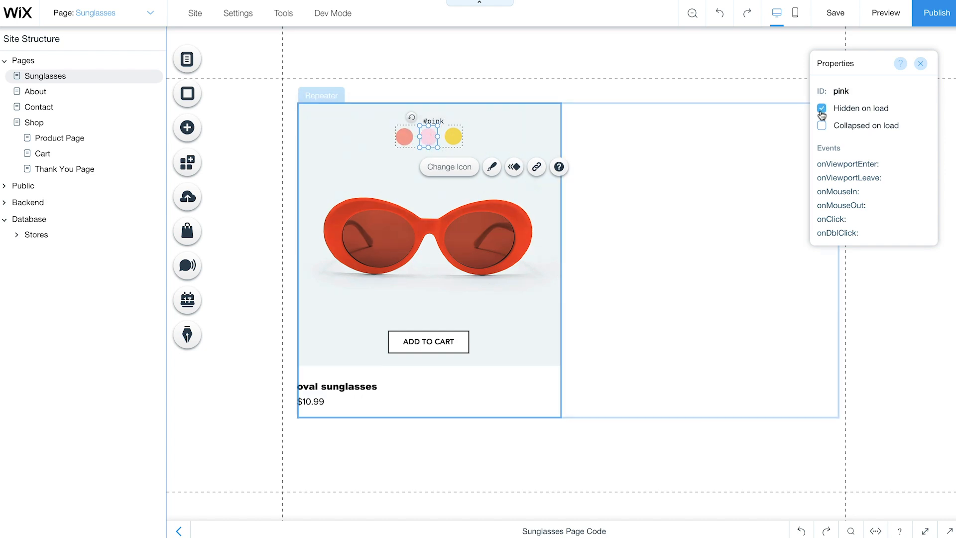
{"action": "left_click", "coordinate": [453, 136]}
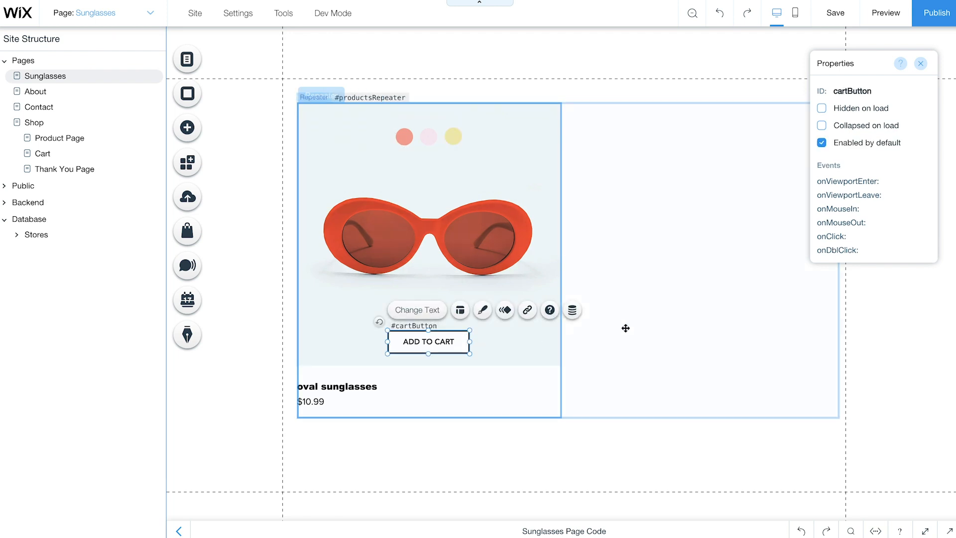
{"action": "left_click", "coordinate": [822, 108]}
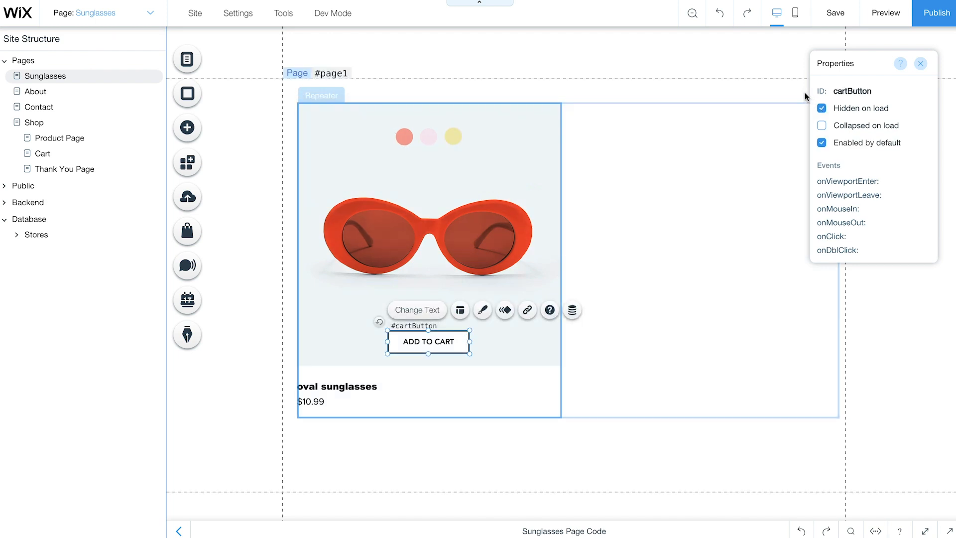
Add a box and fit it over the right half of the product item.
{"action": "left_click", "coordinate": [187, 128]}
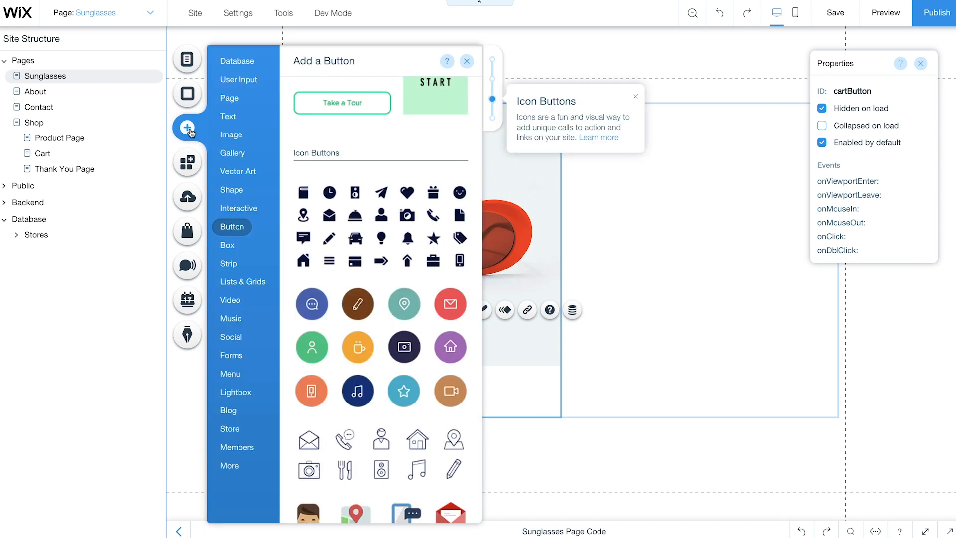
{"action": "left_click", "coordinate": [227, 245]}
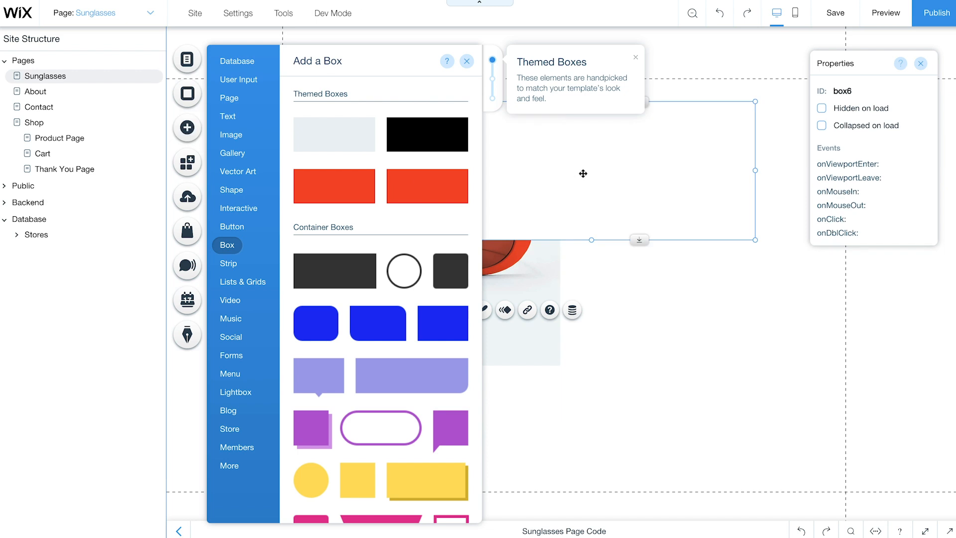
{"action": "left_click", "coordinate": [465, 60]}
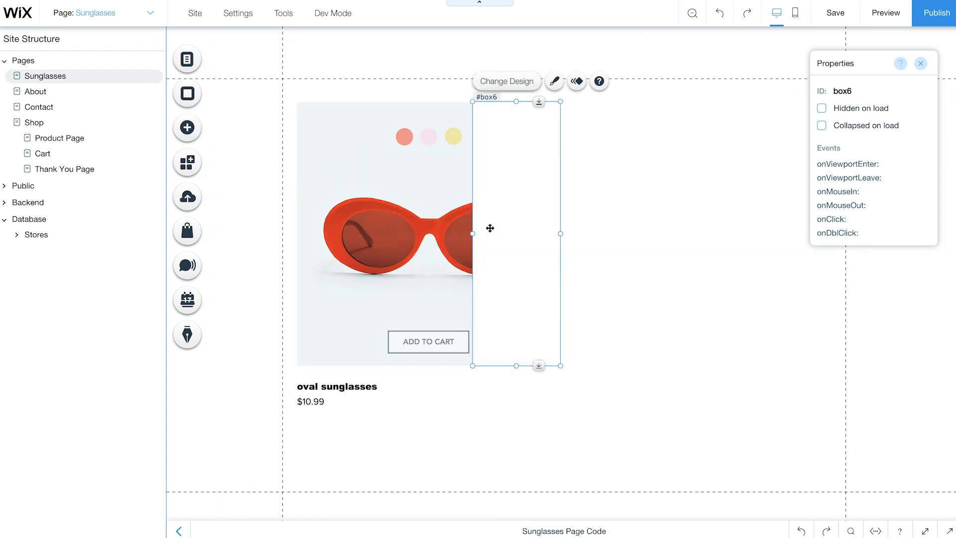
Make the box's fill fully transparent and rename its ID to rightBox.
{"action": "left_click", "coordinate": [553, 81]}
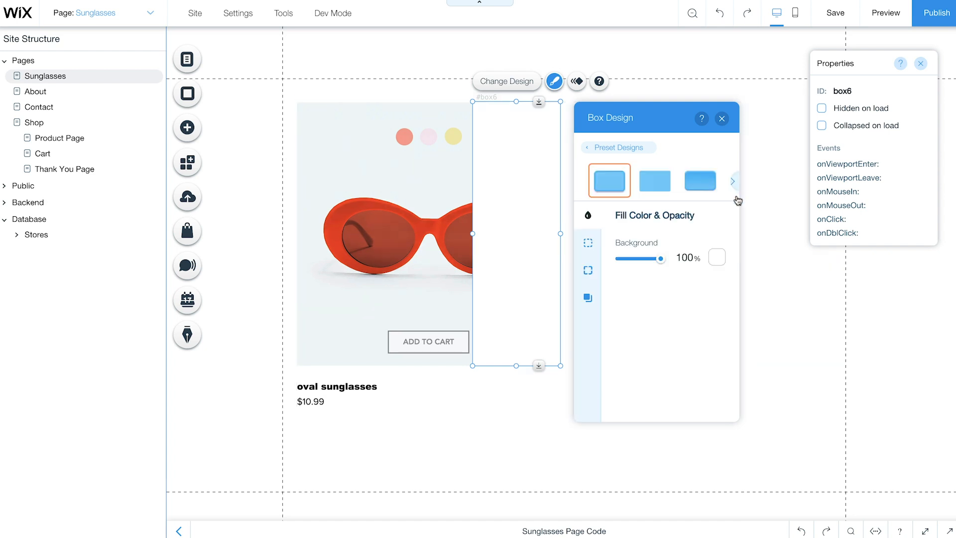
{"action": "left_click_drag", "start_coordinate": [659, 259], "coordinate": [619, 259]}
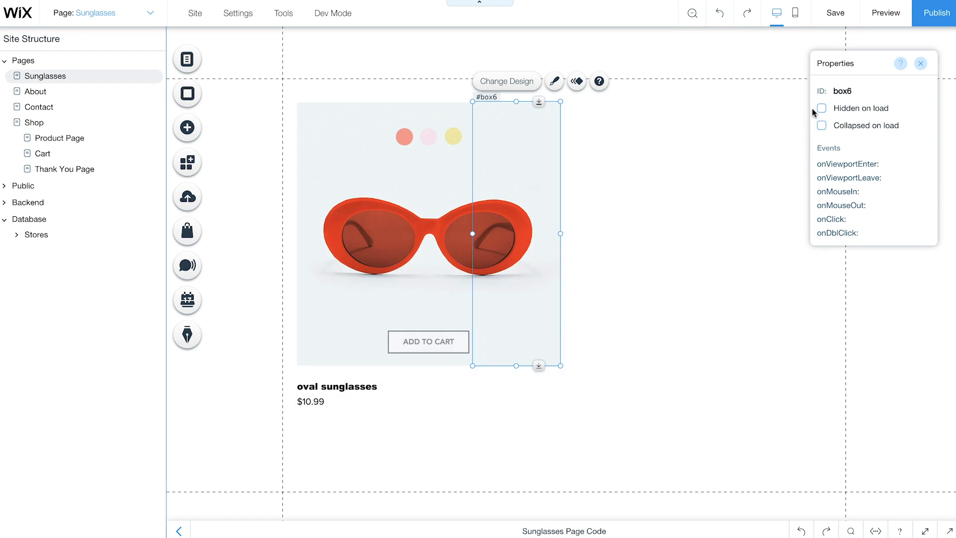
{"action": "type", "text": "rightBox"}
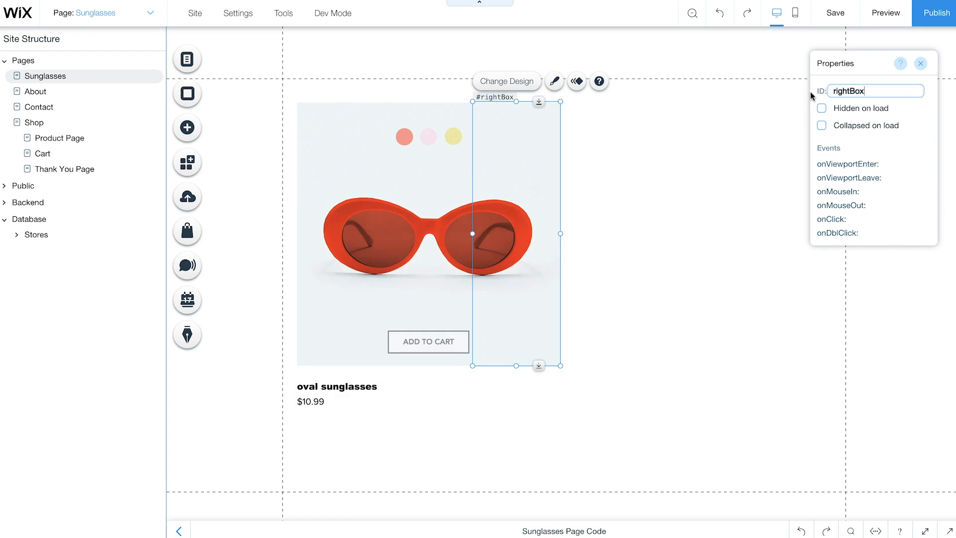
{"action": "right_click", "coordinate": [472, 232]}
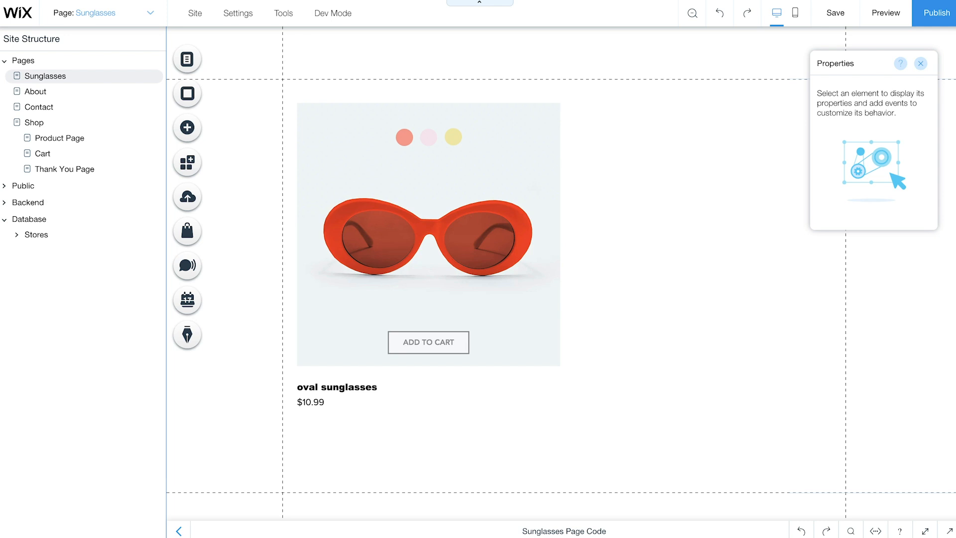
Add a dataset to the page connected to the Stores/Products collection.
{"action": "left_click", "coordinate": [428, 137]}
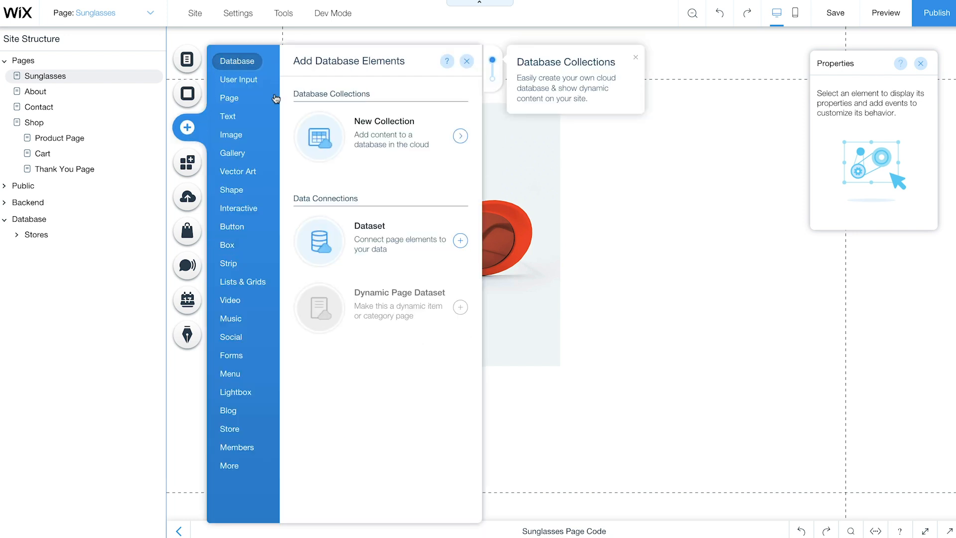
{"action": "left_click", "coordinate": [460, 240]}
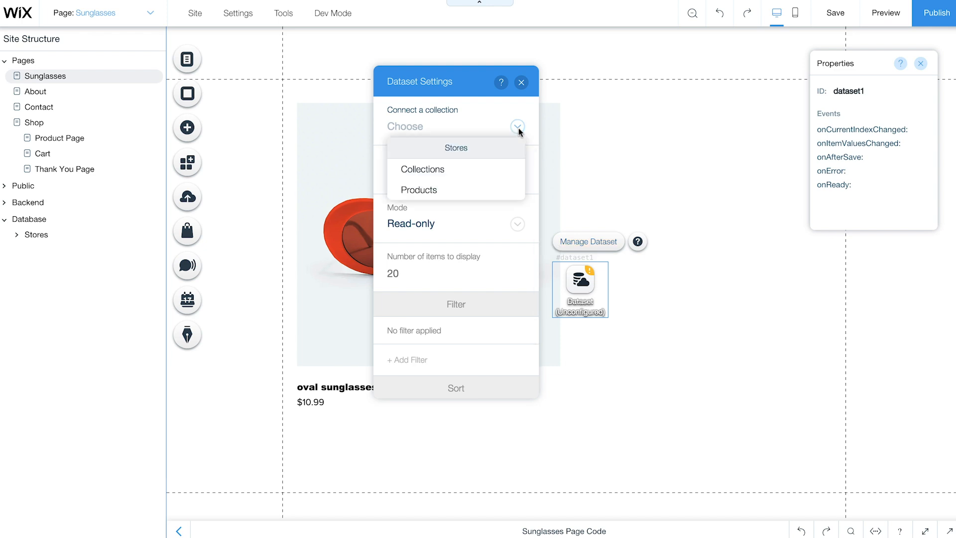
{"action": "left_click", "coordinate": [419, 189]}
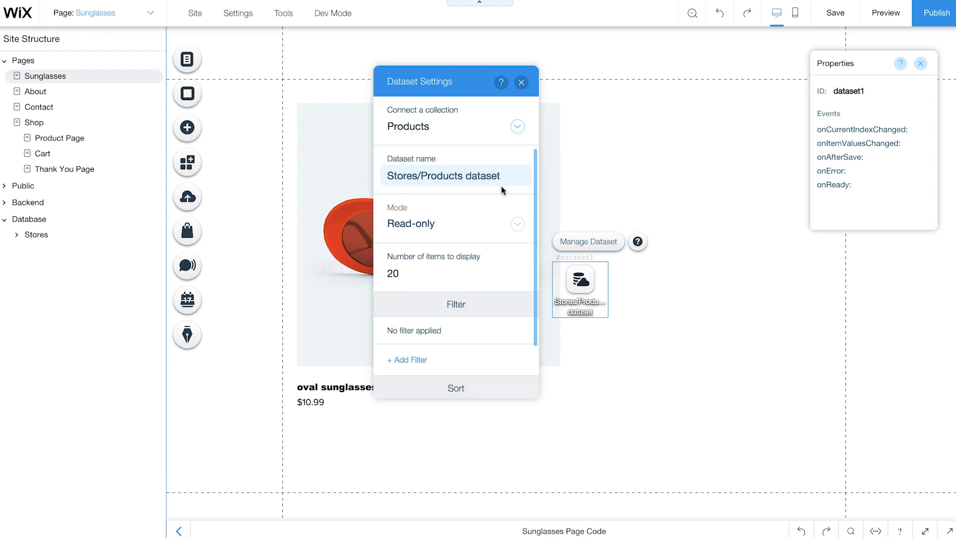
Connect productsRepeater to the Stores/Products dataset.
{"action": "left_click", "coordinate": [521, 82]}
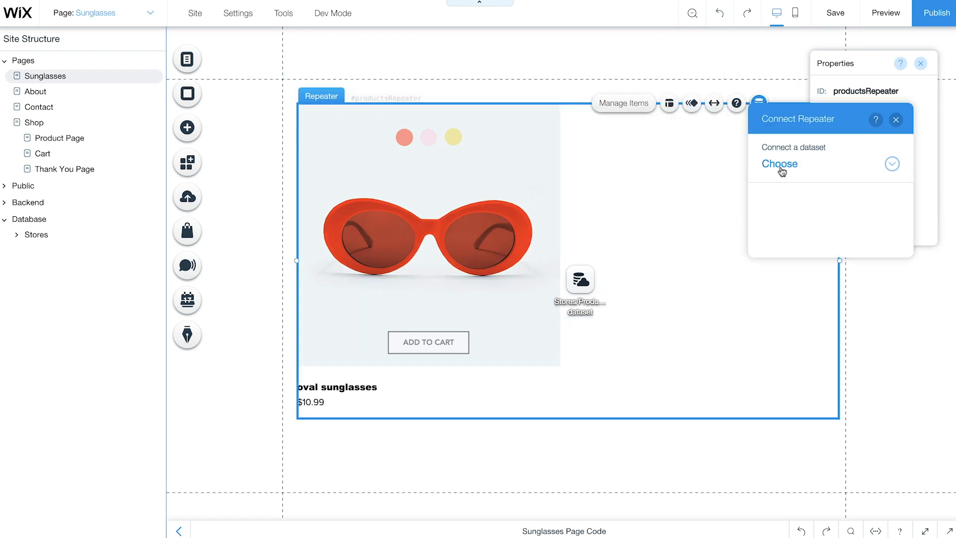
{"action": "left_click", "coordinate": [779, 163]}
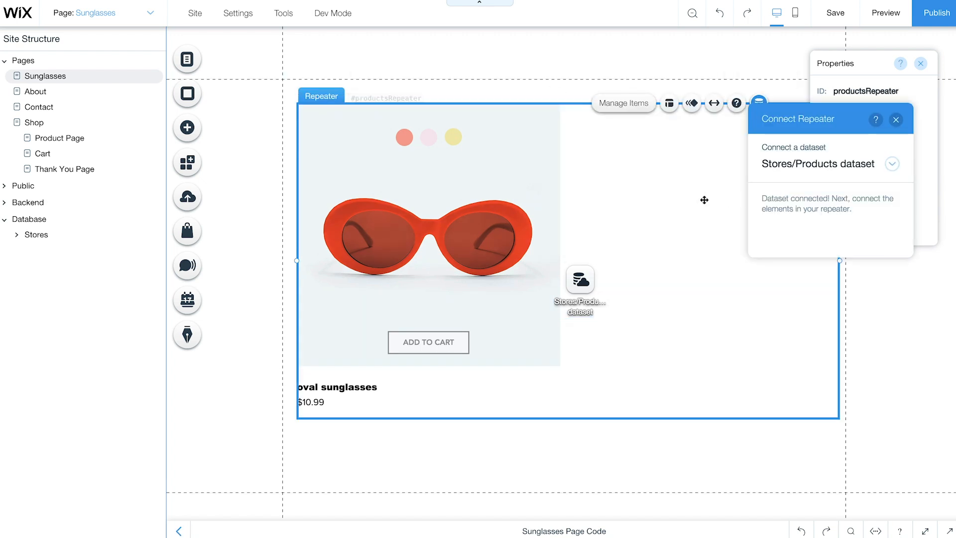
{"action": "left_click", "coordinate": [895, 120]}
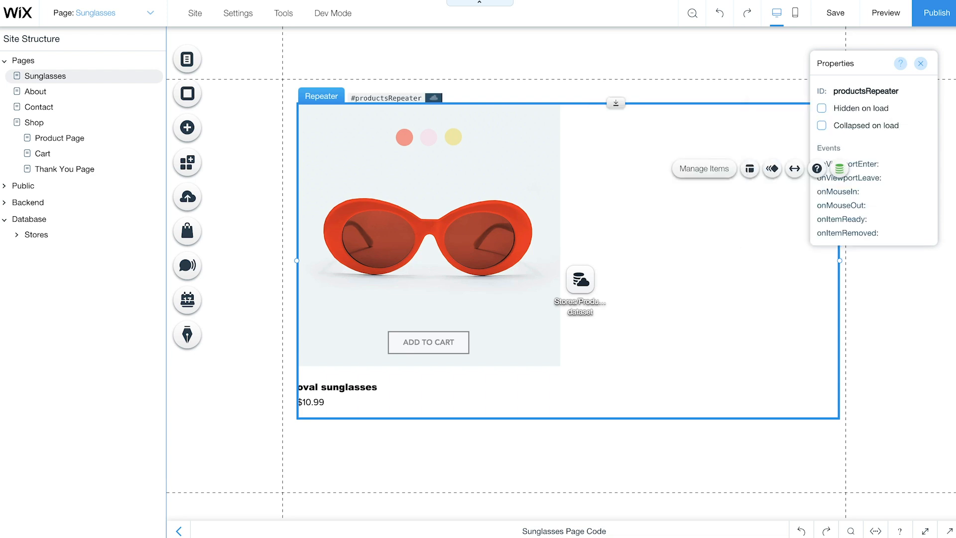
{"action": "mouse_move", "coordinate": [633, 350]}
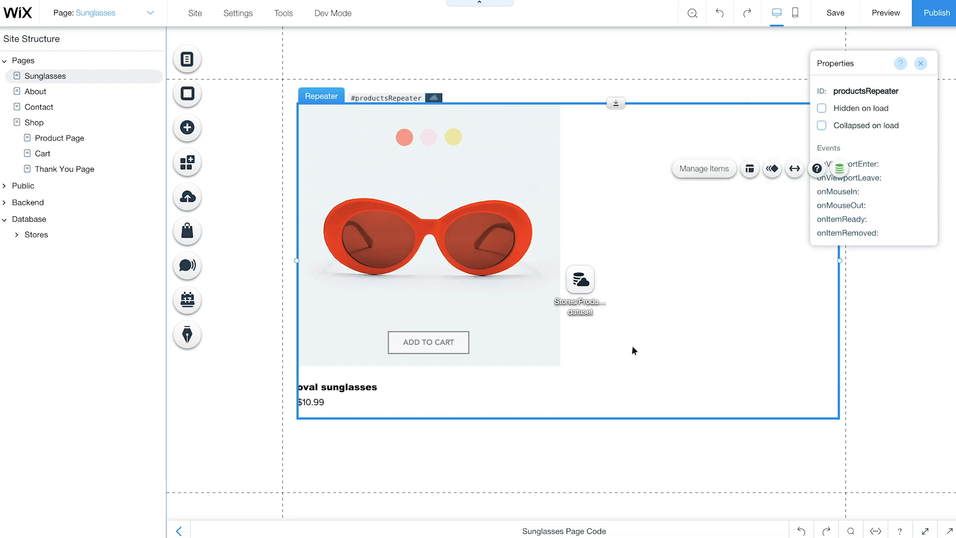
Write the wixWindow import, const colorPicker = ['red','pink','yellow'] and let productsMap = {}.
{"action": "type", "text": "import wixWindow from 'wix-"}
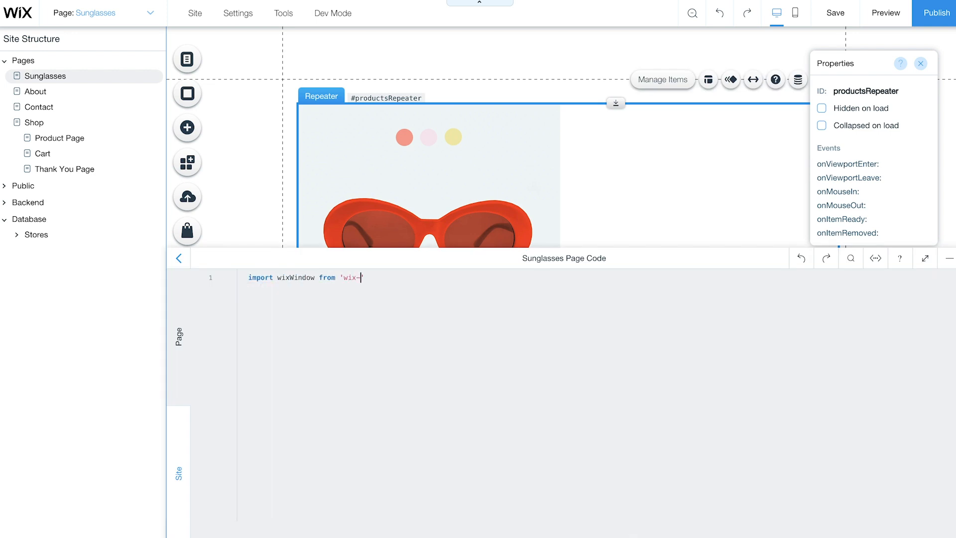
{"action": "type", "text": "cons"}
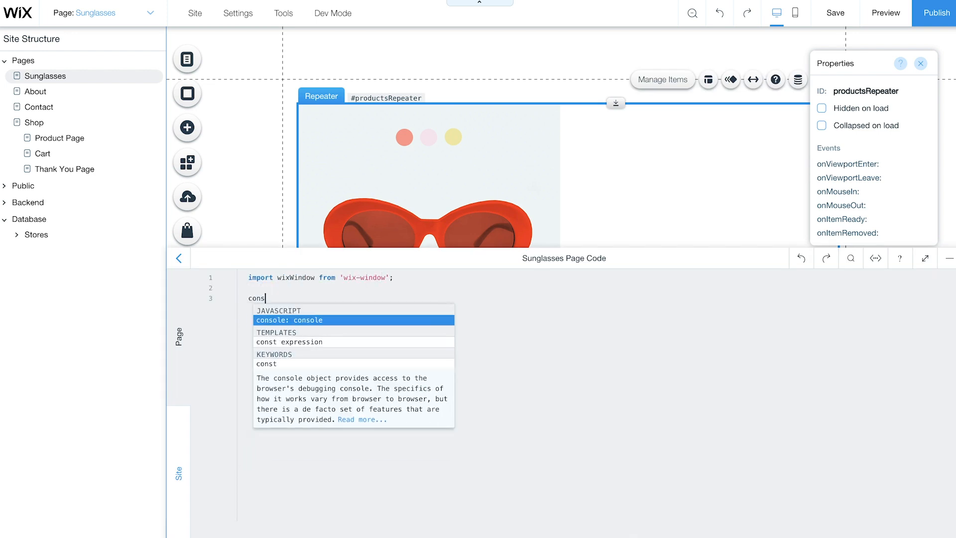
{"action": "type", "text": "const colorPicker = []"}
{"action": "type", "text": "let product"}
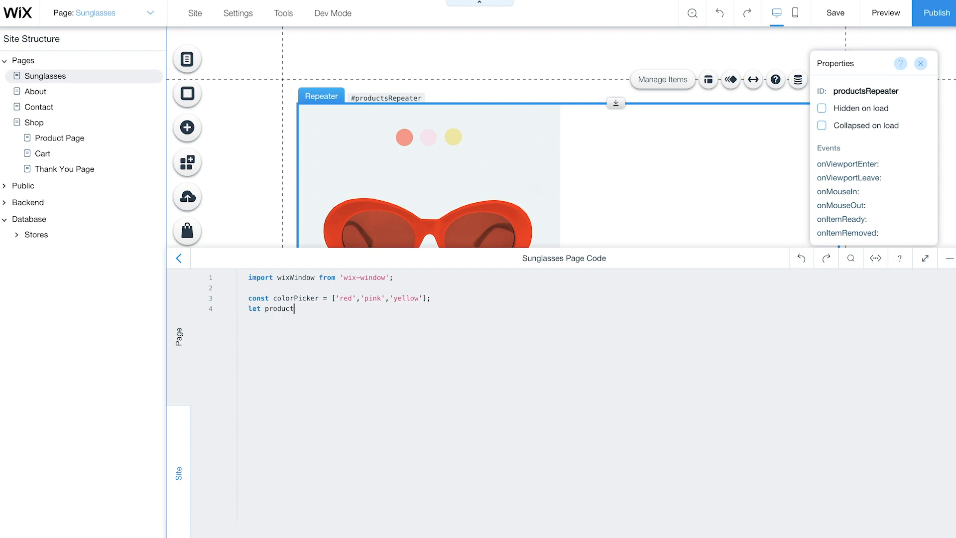
{"action": "type", "text": "sMap = {};"}
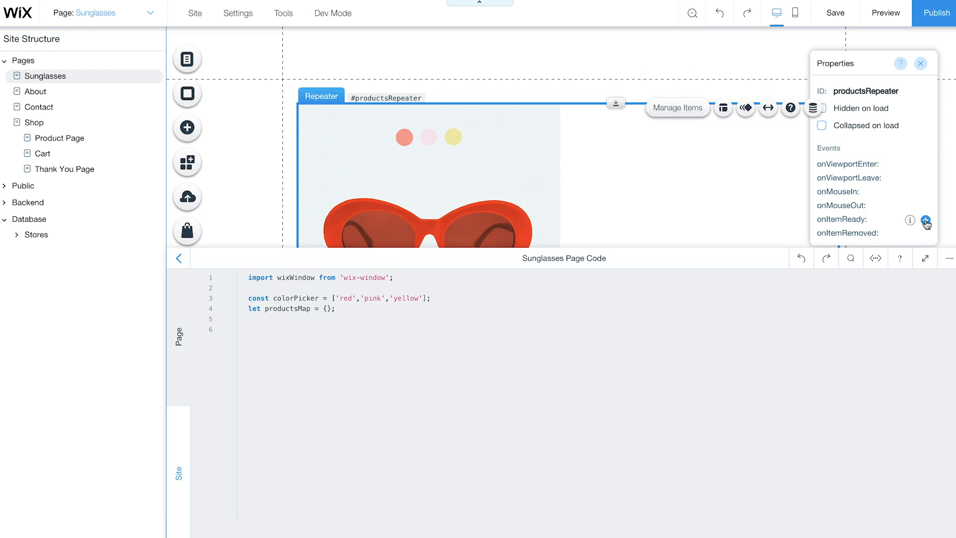
Add a productsRepeater_itemReady handler storing createProductObject(itemData) in productsMap, with colorSelected 'red'.
{"action": "left_click", "coordinate": [925, 220]}
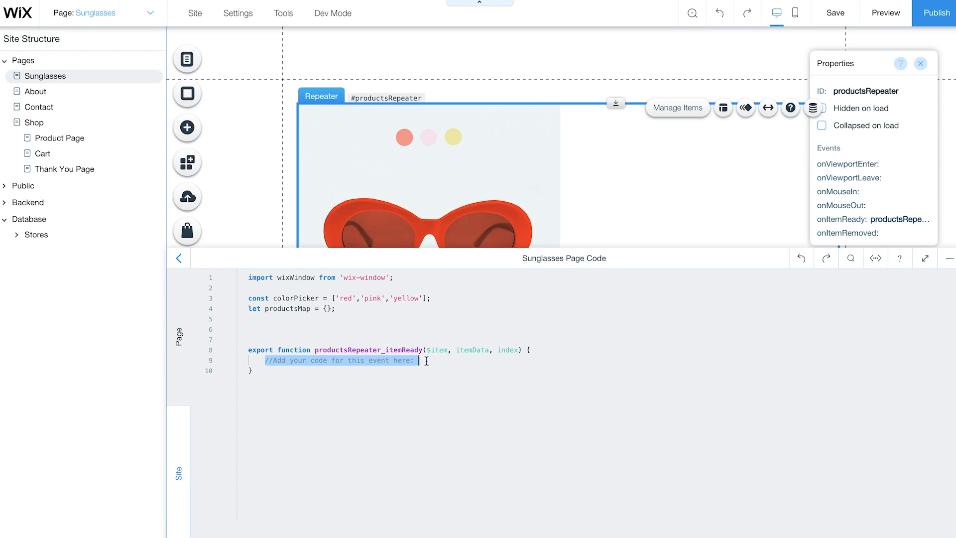
{"action": "type", "text": "let product = createProductObject(itemData)"}
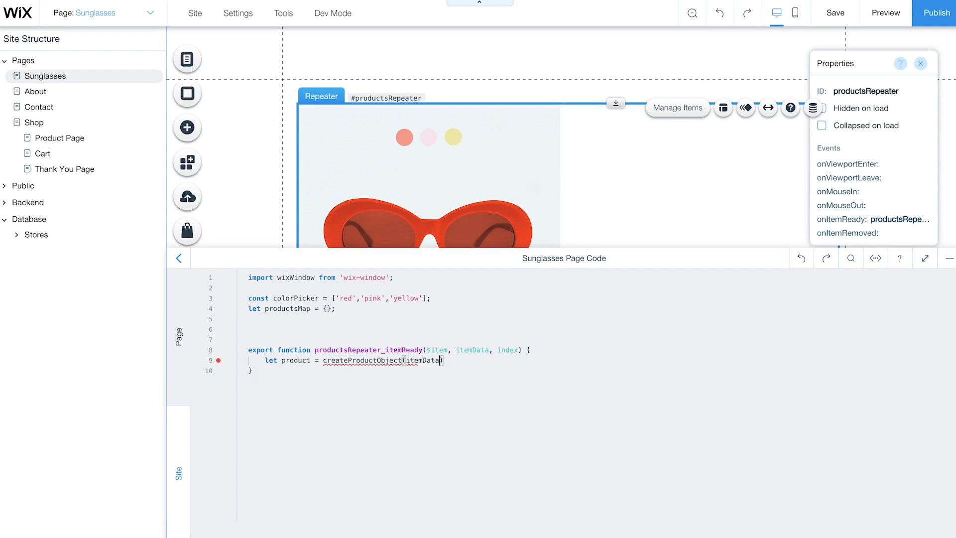
{"action": "type", "text": "productsMap[product.productId] = product;"}
{"action": "type", "text": "let product = {"}
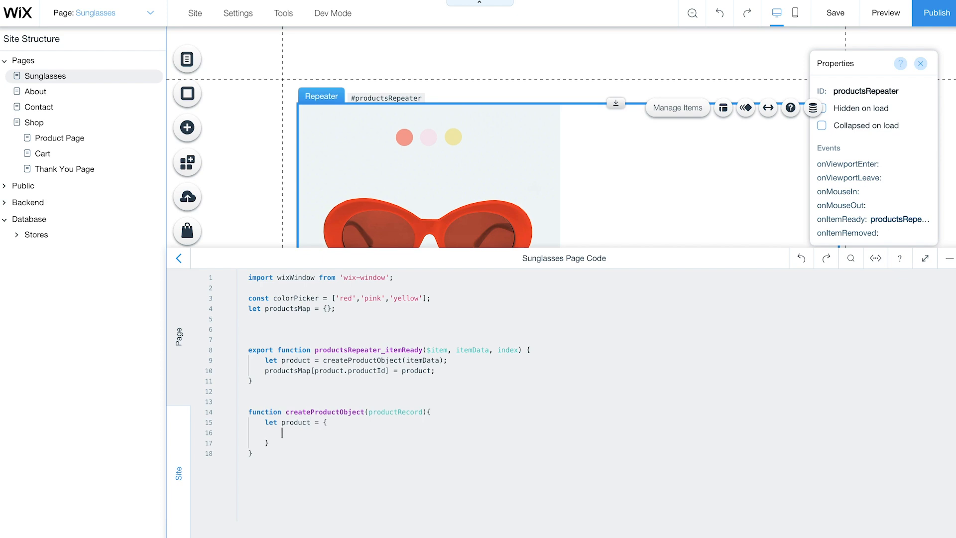
{"action": "type", "text": "colorSelected: 'red',"}
{"action": "type", "text": "$w(`"}
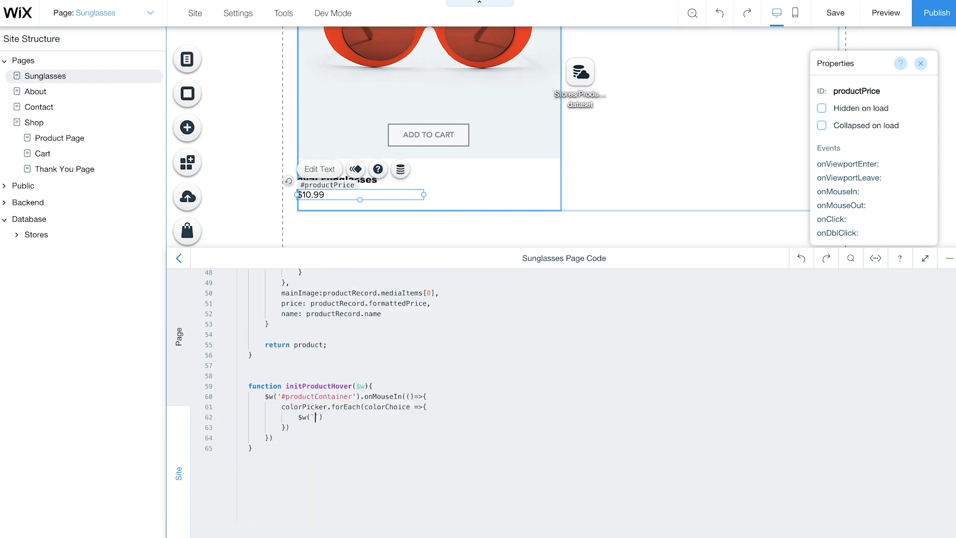
Show/hide the colour dots and cart button in initProductHover, then declare function initDirectionsHover($w, product).
{"action": "type", "text": "#${colorChoice}`).show();"}
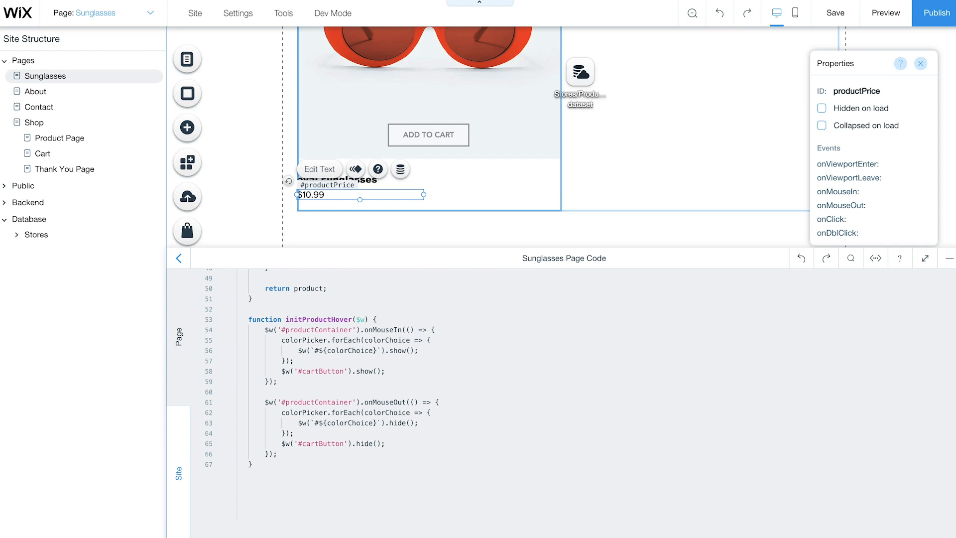
{"action": "type", "text": "function"}
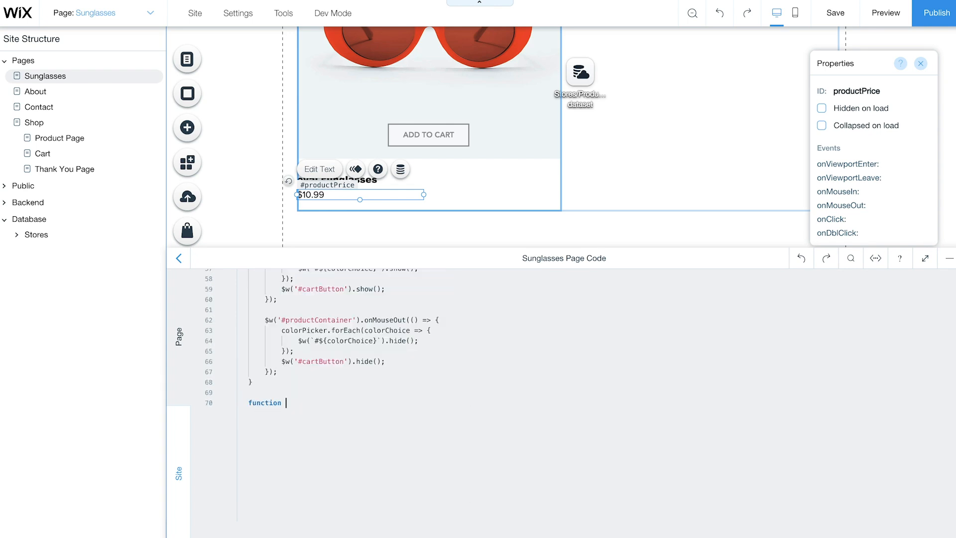
{"action": "type", "text": "initDirectionsHover($w, product){"}
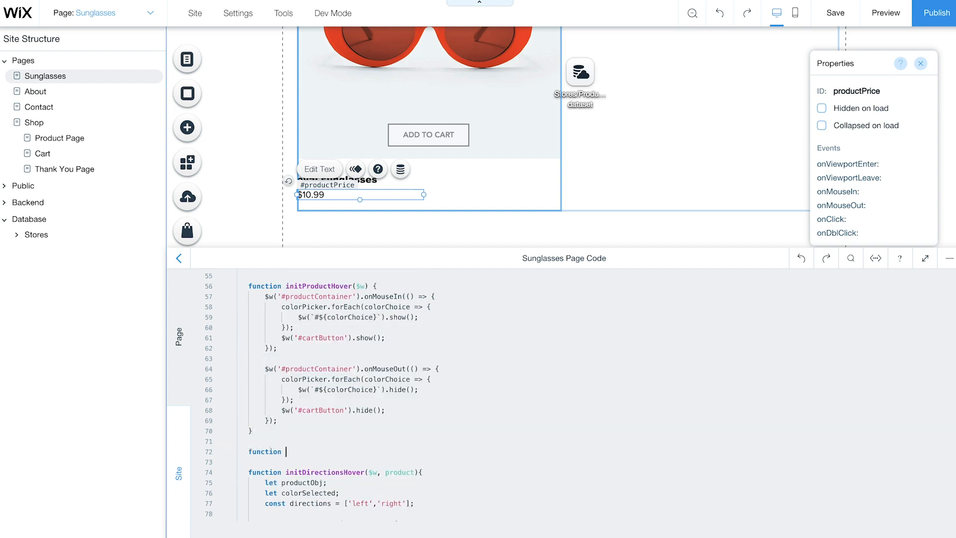
Write initColorPicker($w, product) with a colorPicker.forEach attaching handlers to each #${colorChoice} dot.
{"action": "type", "text": "initColorPicker($w, product)"}
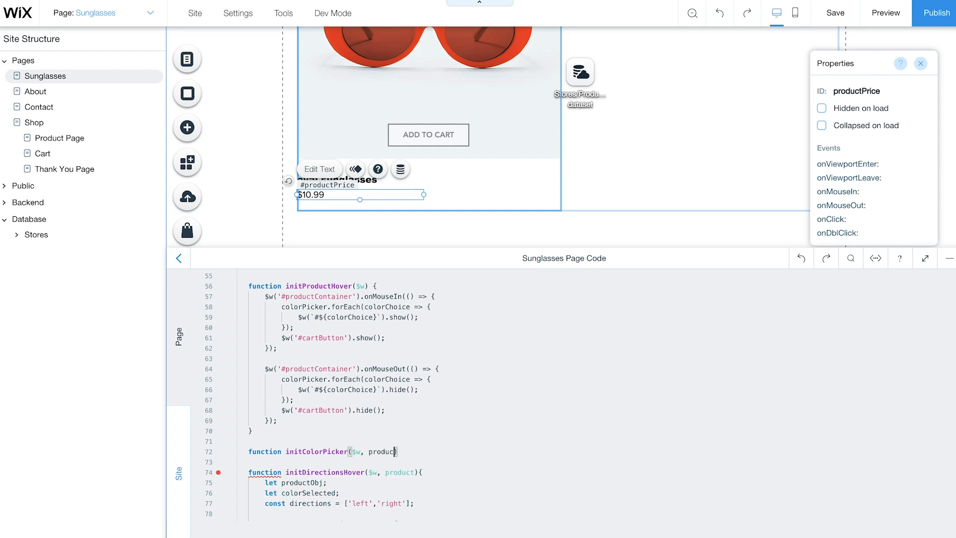
{"action": "type", "text": "colorPicker.forEach(colorChoice =>)"}
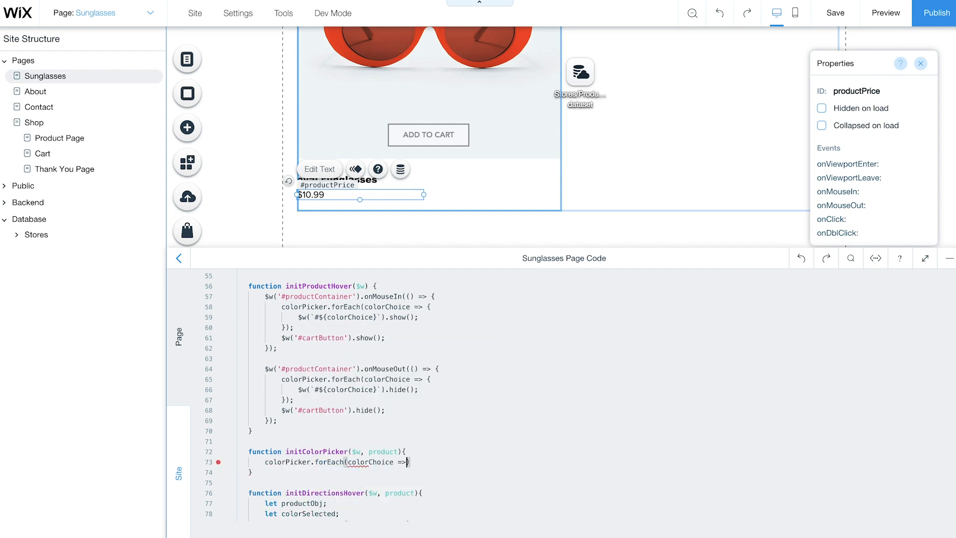
{"action": "type", "text": "$w(`#${colorChoice}`).on"}
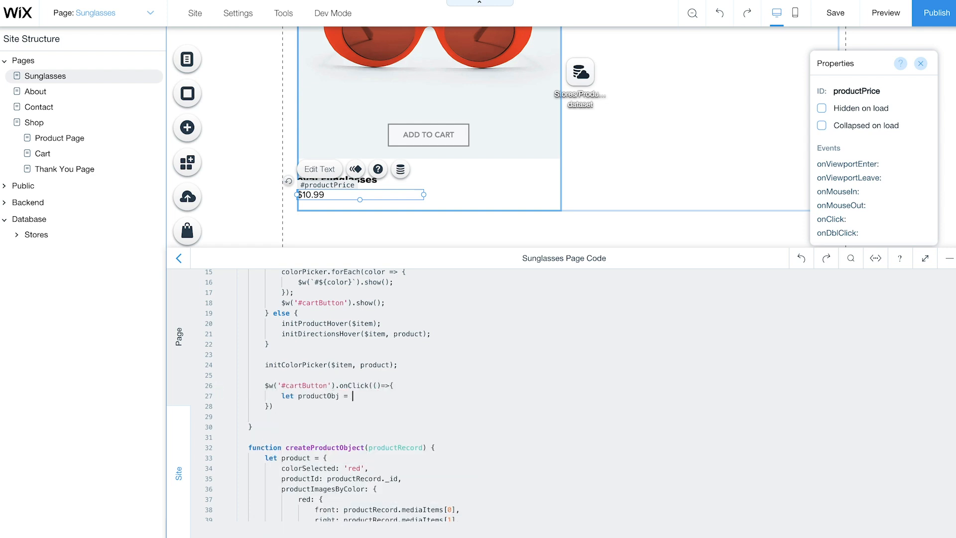
Look up the product in productsMap, call $w('#shoppingCartIcon').addToCart, log 'added!' and catch console.error.
{"action": "type", "text": "productsMap[product.productId];"}
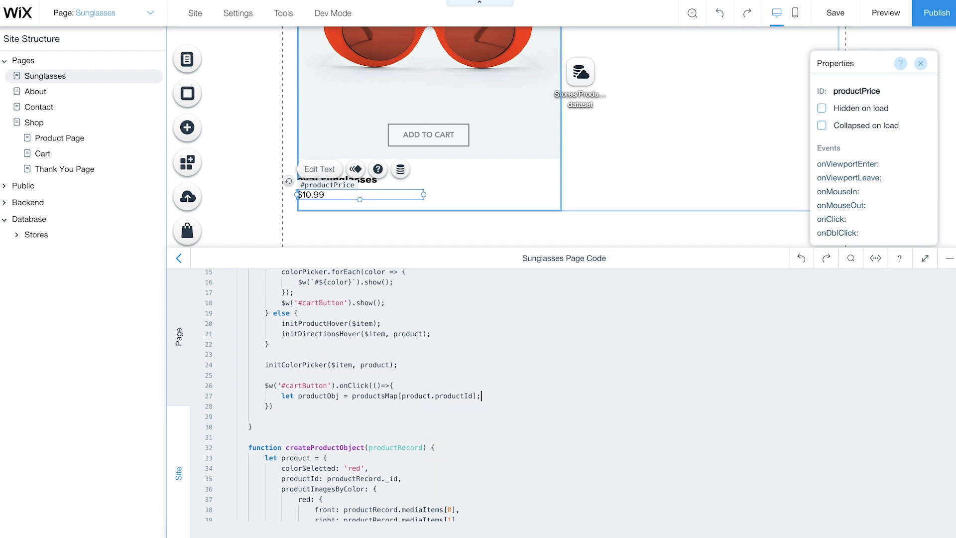
{"action": "type", "text": "$w('#shoppingCartIcon').addToCart(productObj.productId, 1 { choices:"}
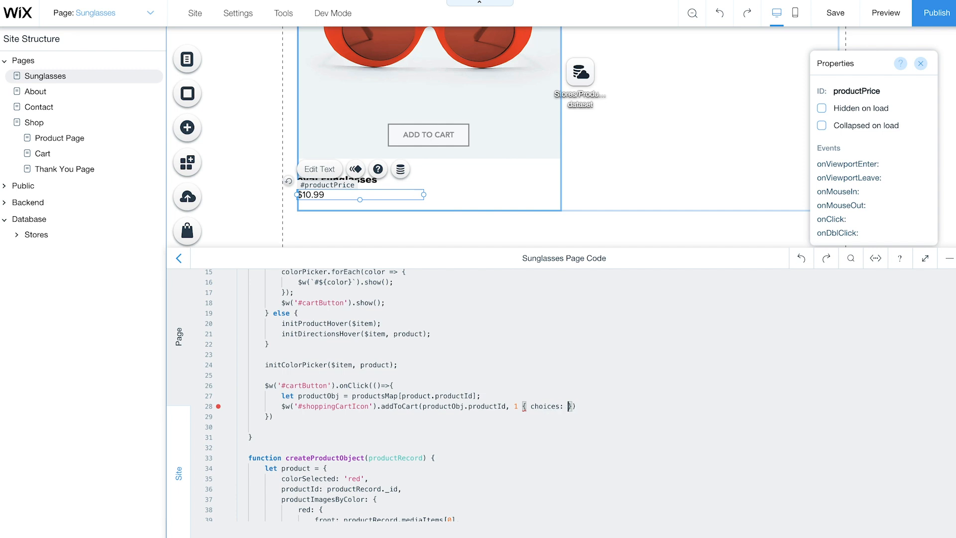
{"action": "type", "text": ".then"}
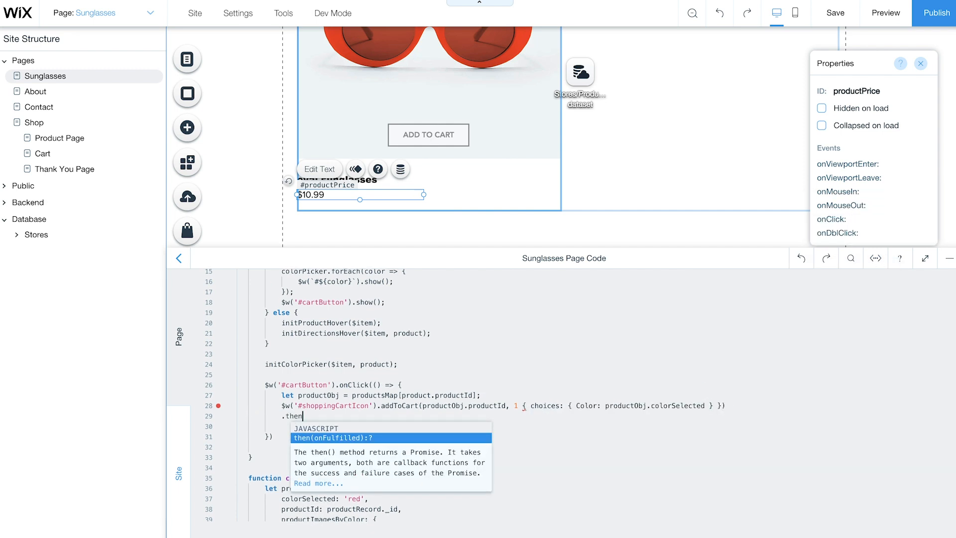
{"action": "type", "text": "(()=>{console.log('added!')}"}
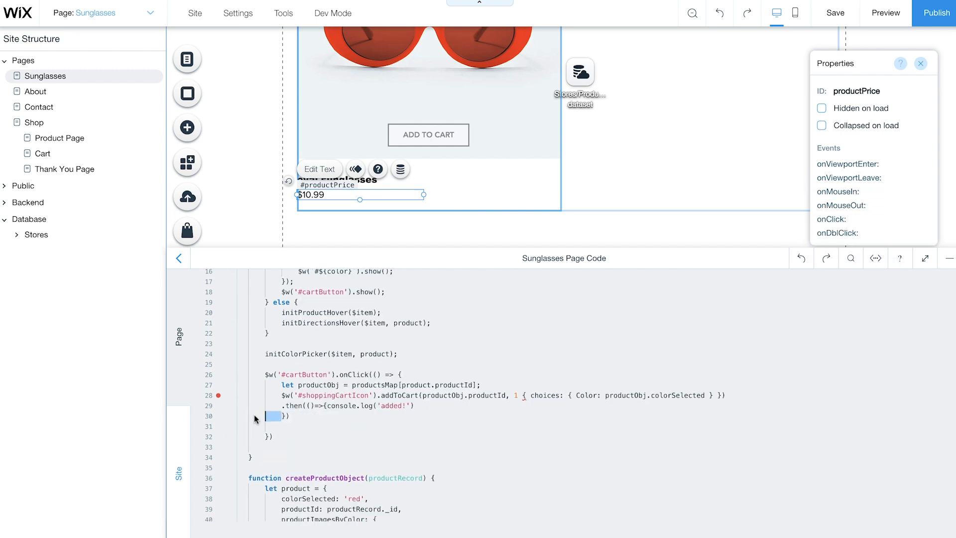
{"action": "type", "text": ".catch(console.error);"}
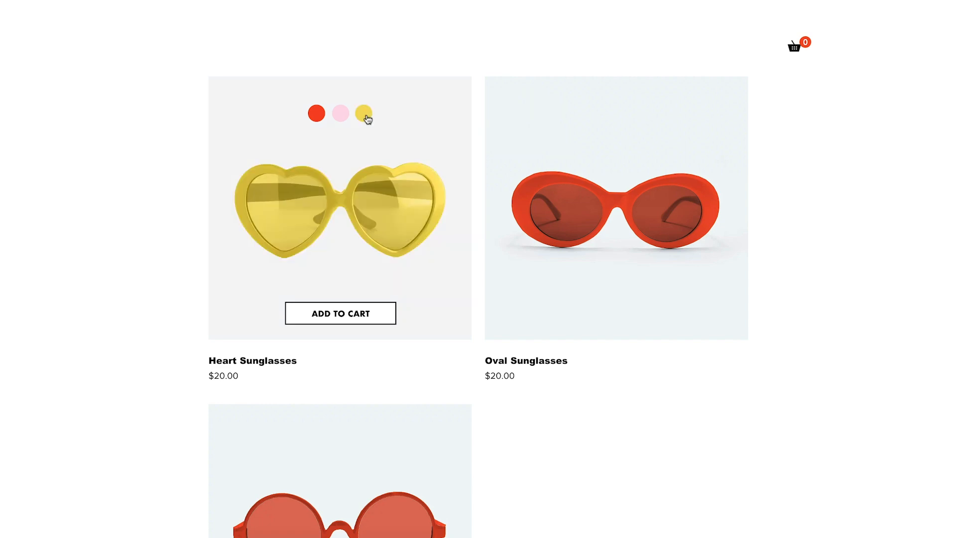
In preview, switch the Heart Sunglasses card to the pink colour.
{"action": "left_click", "coordinate": [340, 113]}
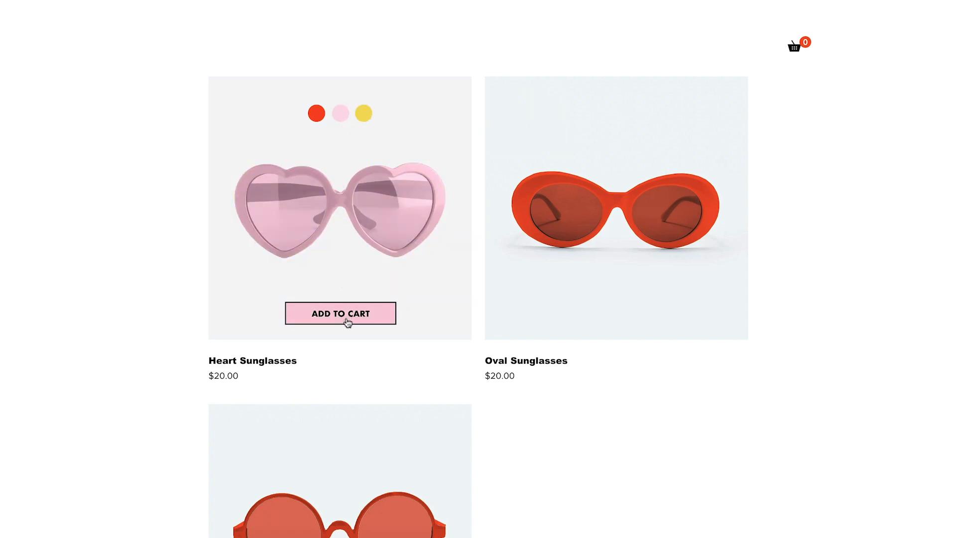